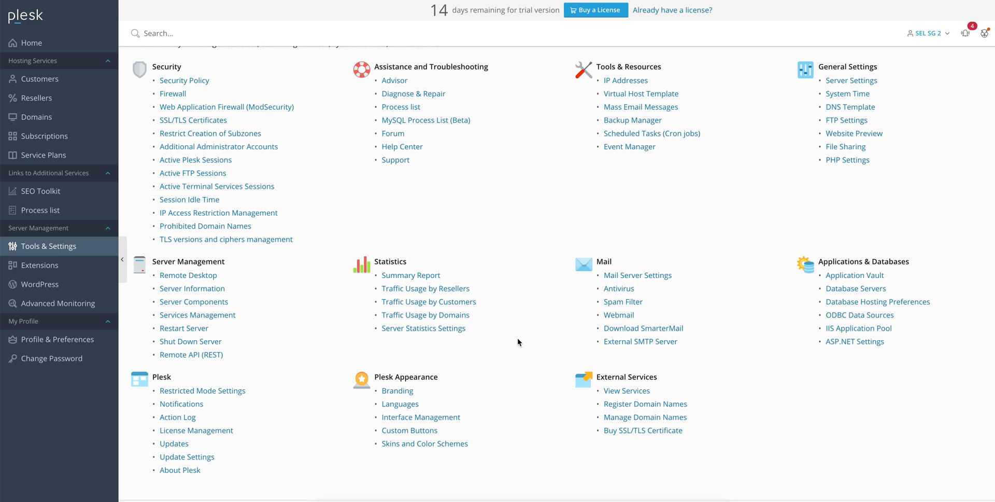
{"action": "mouse_move", "coordinate": [541, 299]}
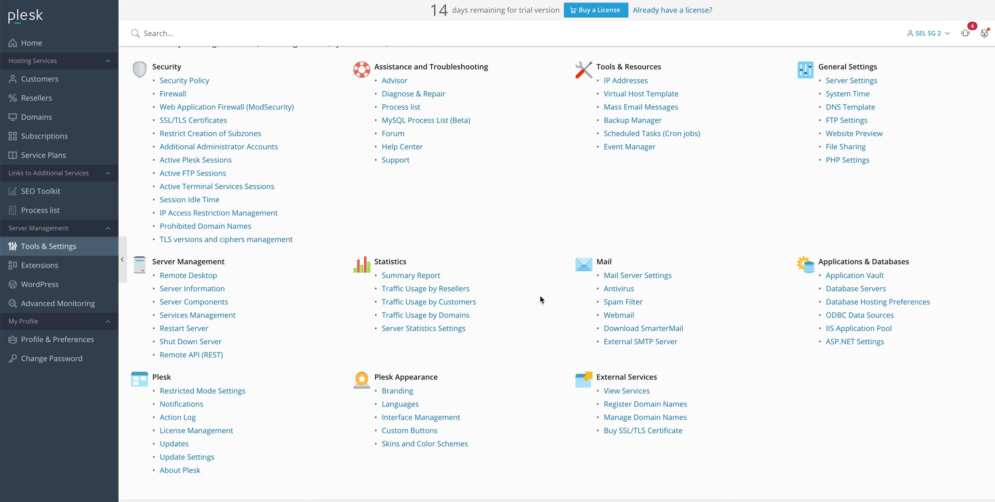
{"action": "mouse_move", "coordinate": [504, 334]}
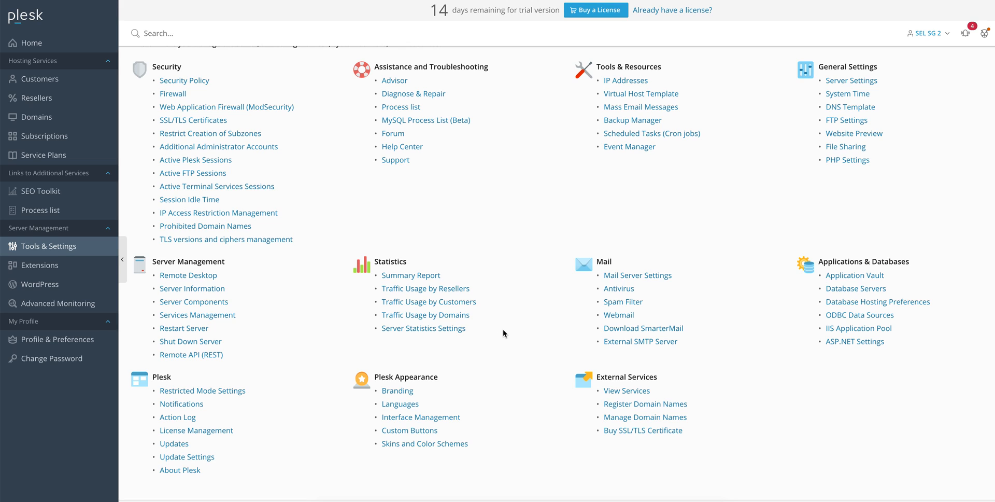
{"action": "mouse_move", "coordinate": [300, 429]}
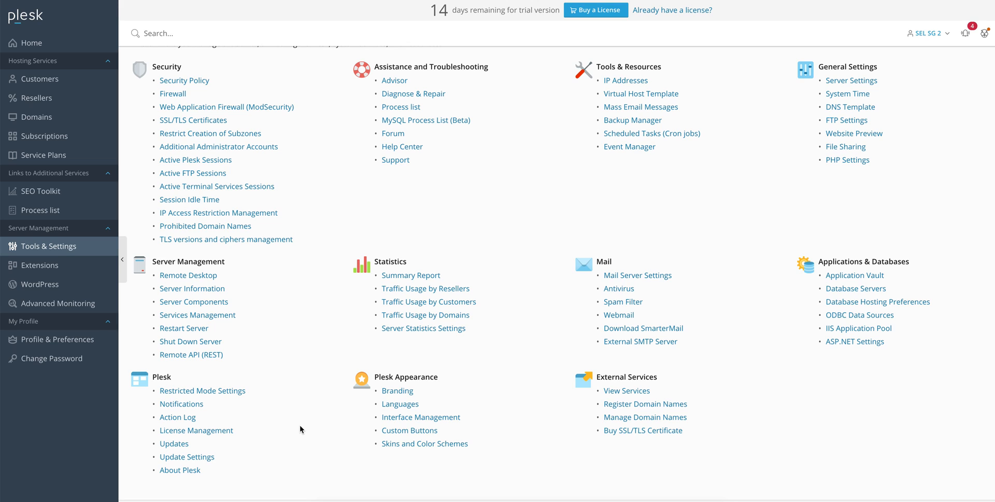
{"action": "mouse_move", "coordinate": [41, 265]}
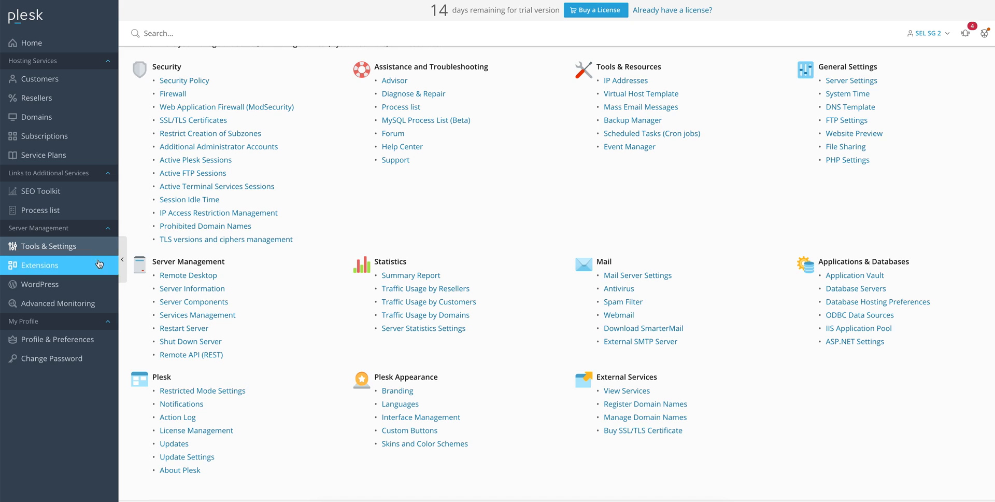
{"action": "mouse_move", "coordinate": [54, 246]}
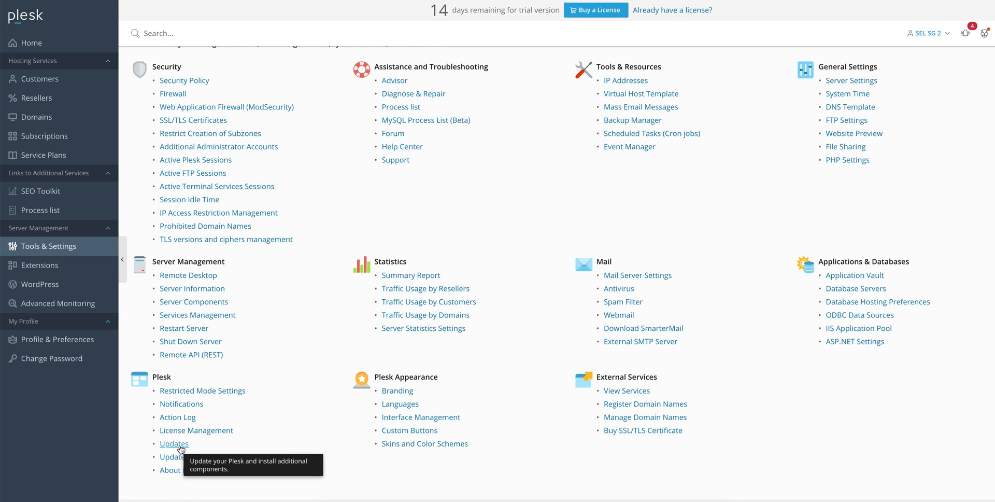
{"action": "mouse_move", "coordinate": [523, 349]}
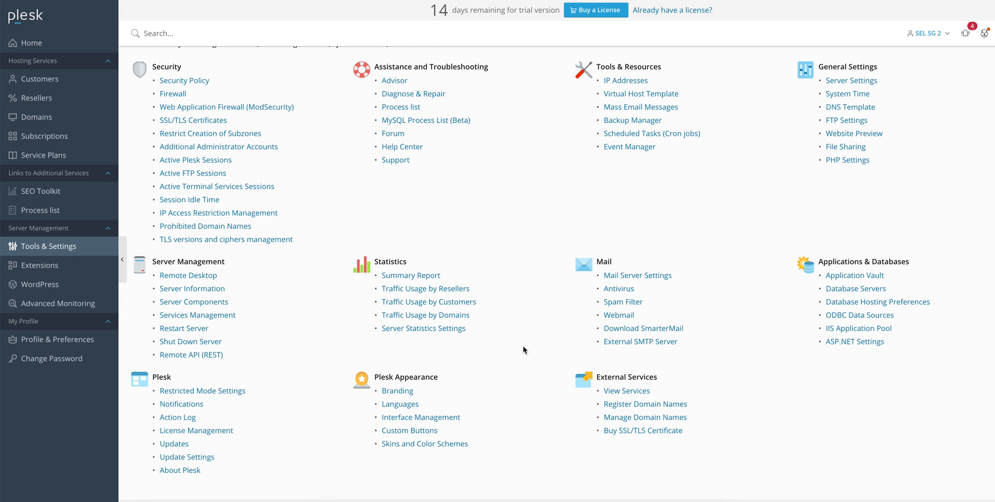
{"action": "mouse_move", "coordinate": [174, 444]}
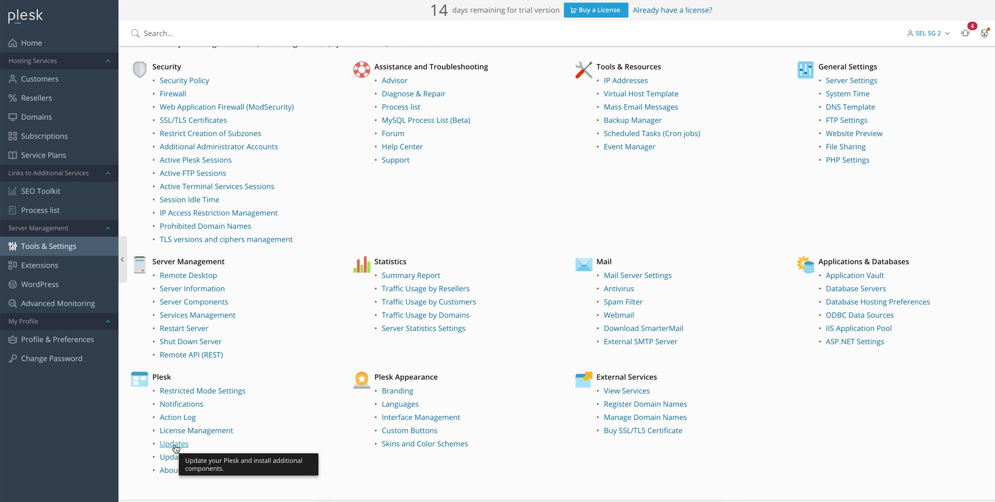
Step: Reach the Add/Remove Components list showing MSSQL servers, MariaDB 10.3 and hosting features
{"action": "left_click", "coordinate": [175, 443]}
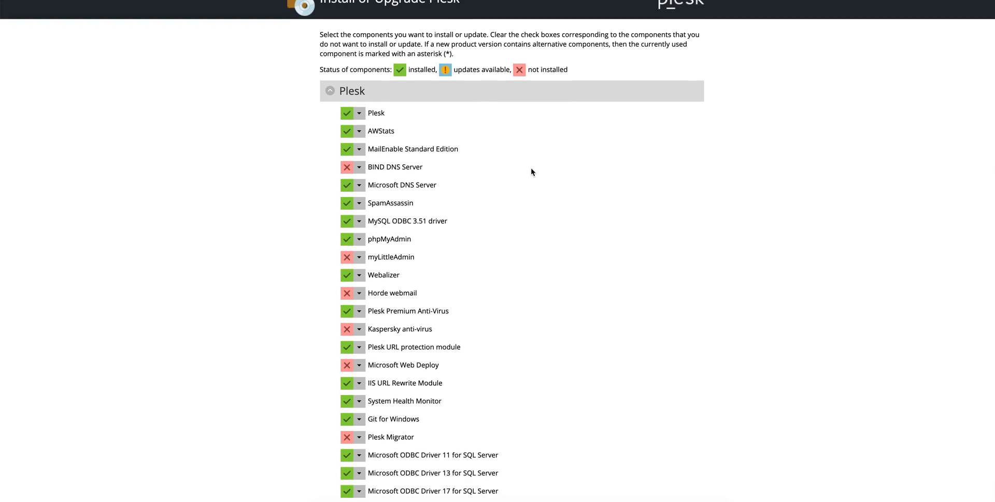
{"action": "scroll", "scroll_direction": "down", "scroll_amount": 3}
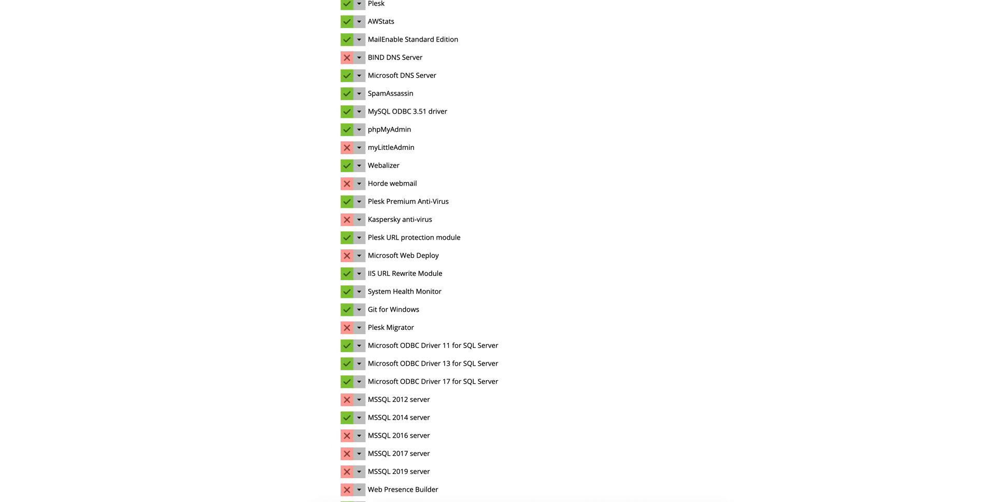
{"action": "scroll", "scroll_direction": "up", "scroll_amount": 3}
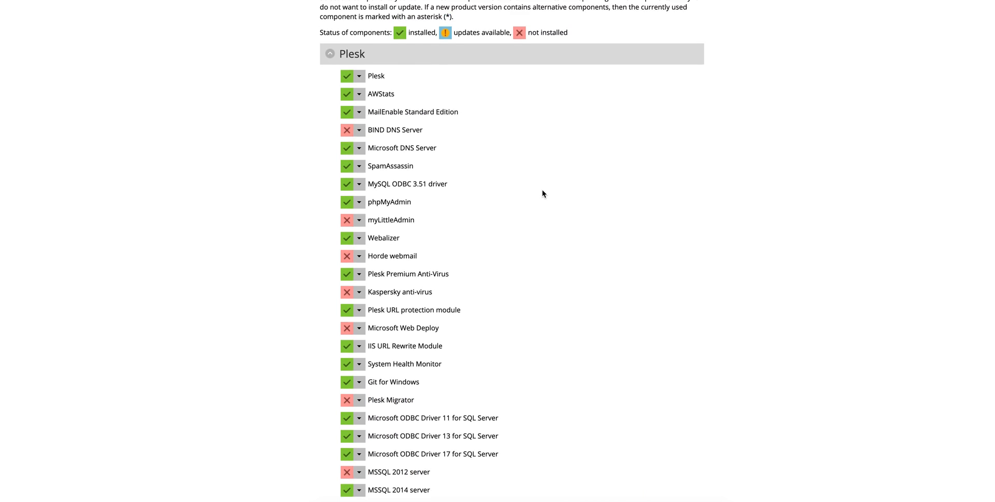
{"action": "scroll", "scroll_direction": "down", "scroll_amount": 3}
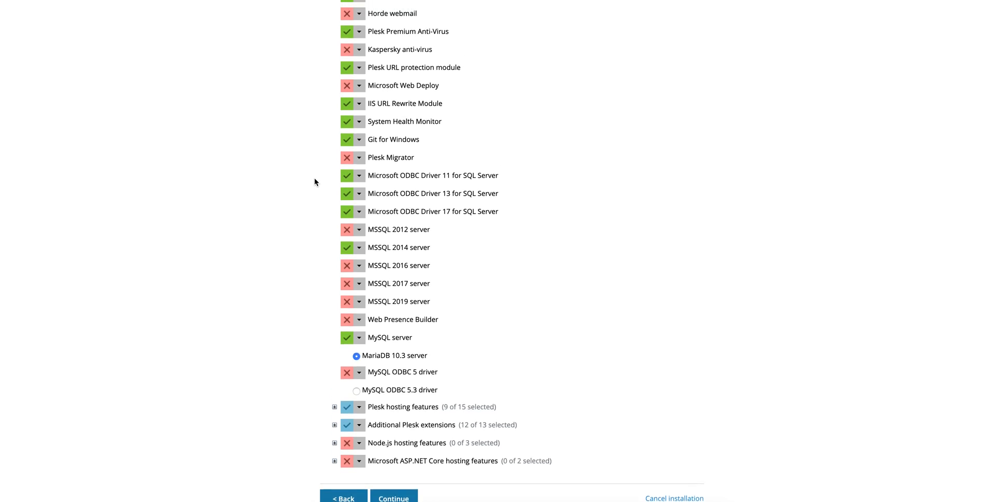
{"action": "scroll", "scroll_direction": "up", "scroll_amount": 3}
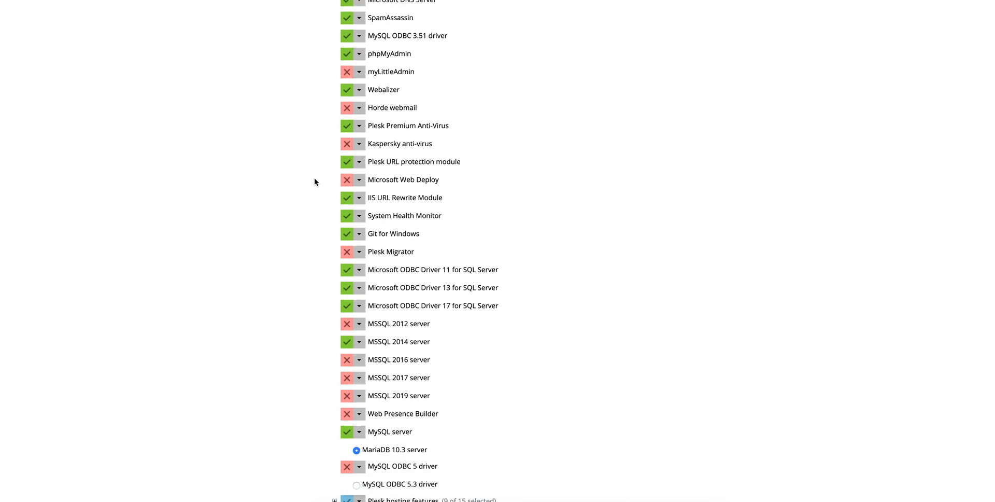
{"action": "scroll", "scroll_direction": "down", "scroll_amount": 3}
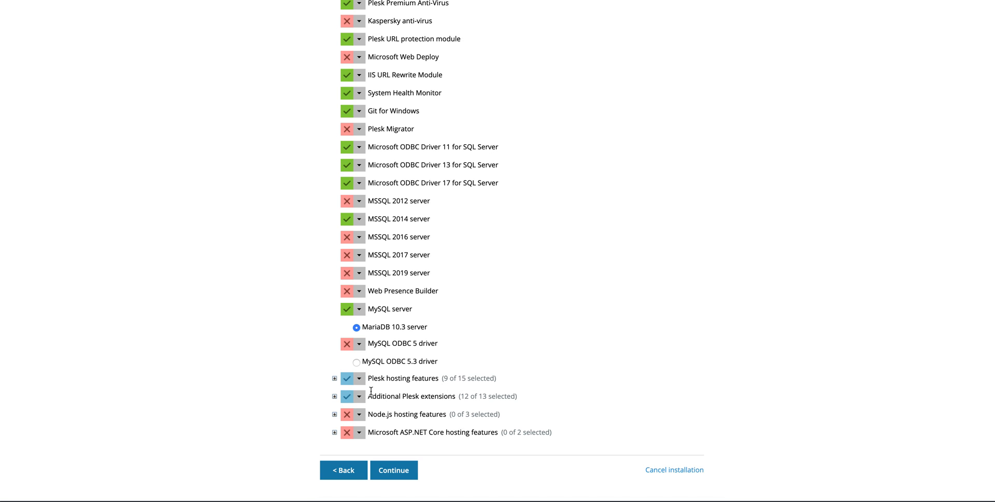
{"action": "mouse_move", "coordinate": [334, 388]}
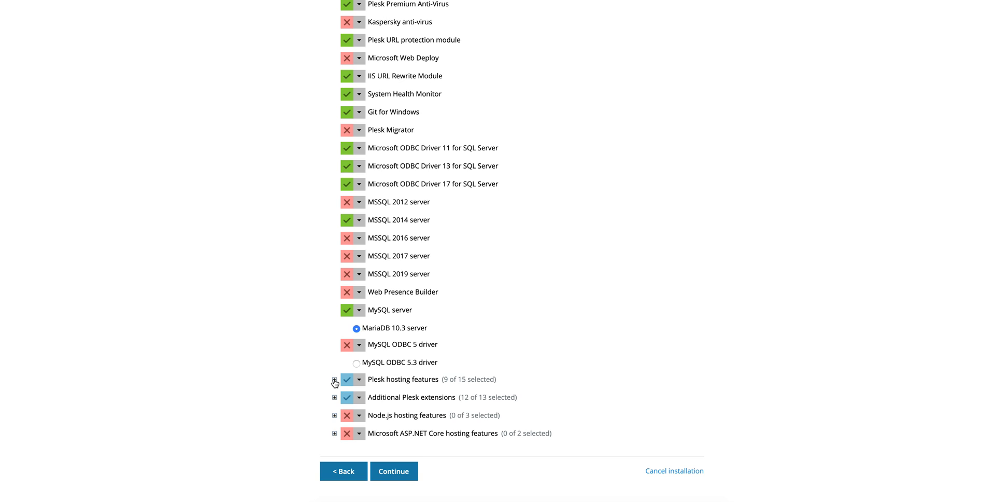
Step: Expand Plesk hosting features and review each PHP script engine's installed status
{"action": "left_click", "coordinate": [334, 383]}
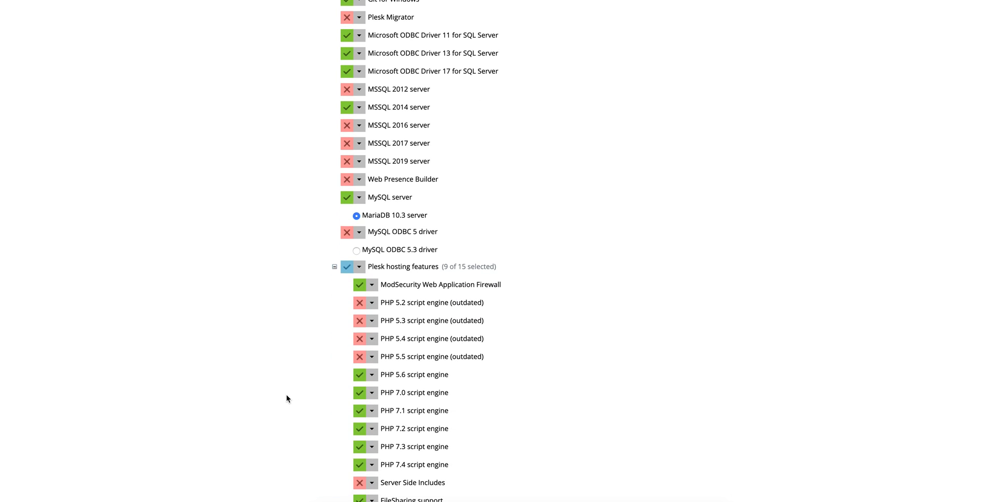
{"action": "scroll", "scroll_direction": "down", "scroll_amount": 3}
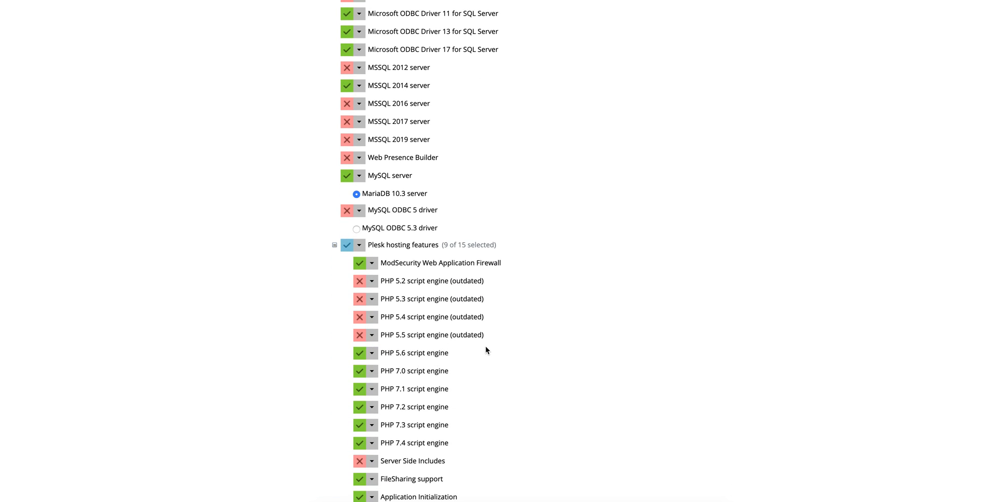
{"action": "left_click", "coordinate": [372, 352]}
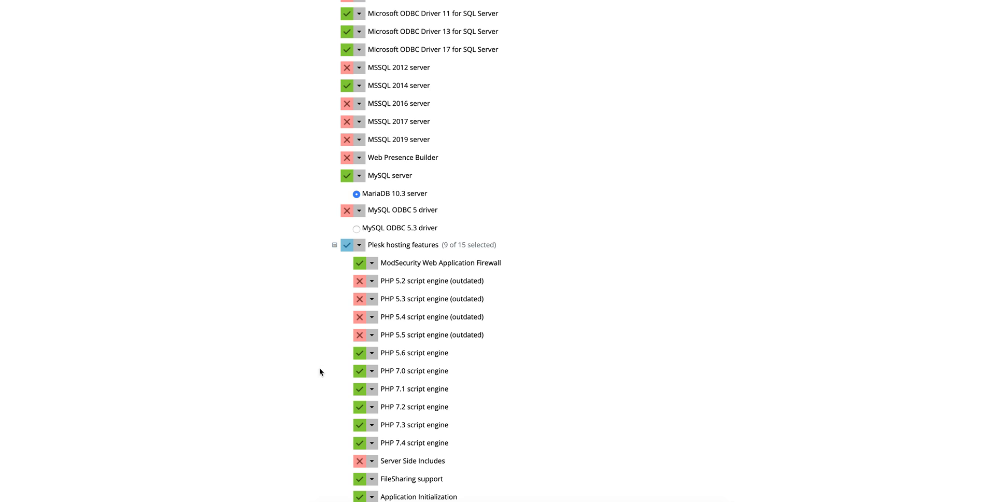
{"action": "mouse_move", "coordinate": [425, 293]}
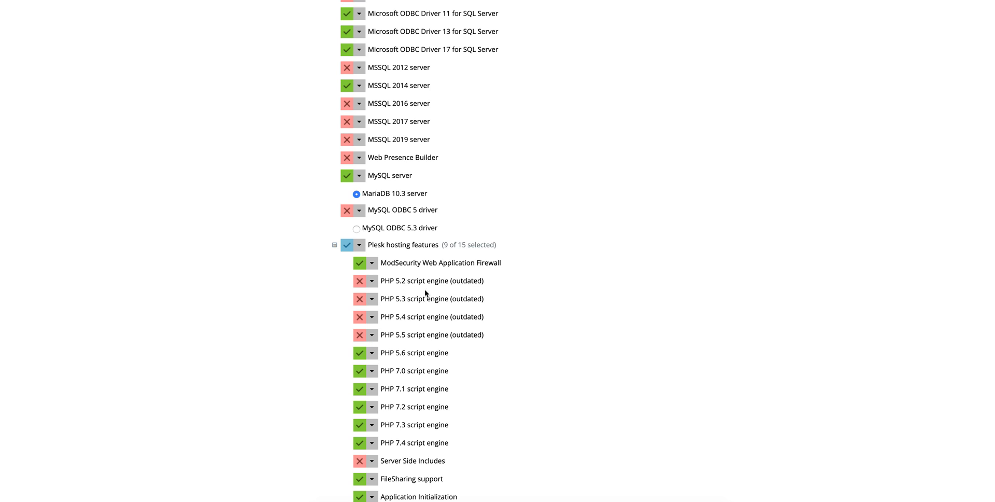
{"action": "left_click", "coordinate": [372, 334]}
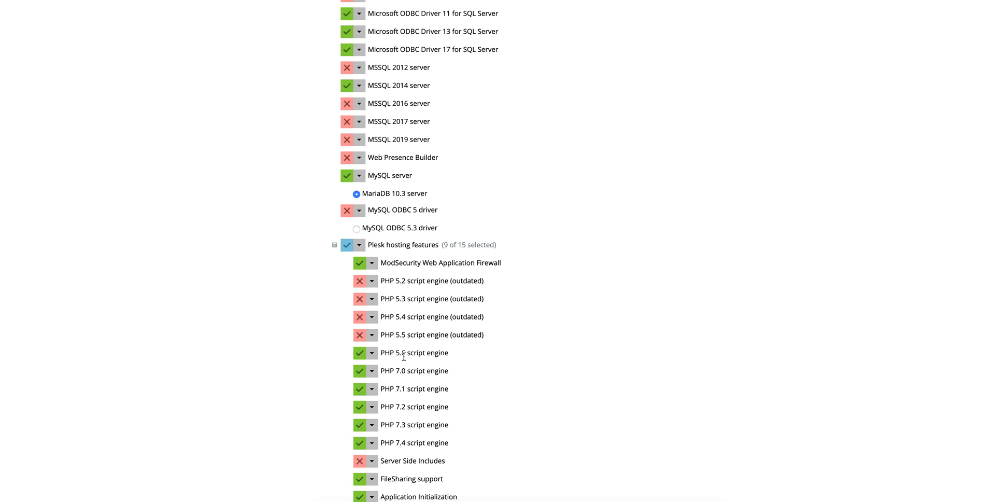
{"action": "mouse_move", "coordinate": [408, 406]}
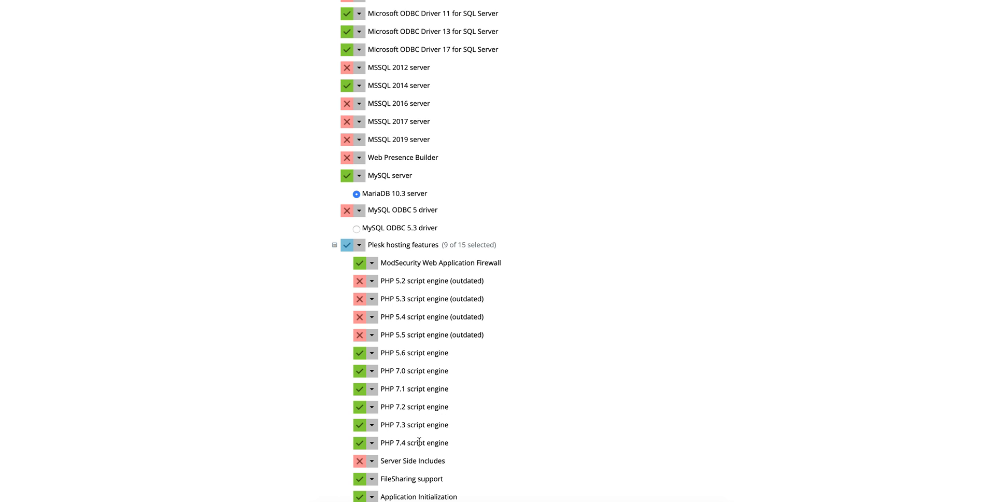
{"action": "scroll", "scroll_direction": "down", "scroll_amount": 3}
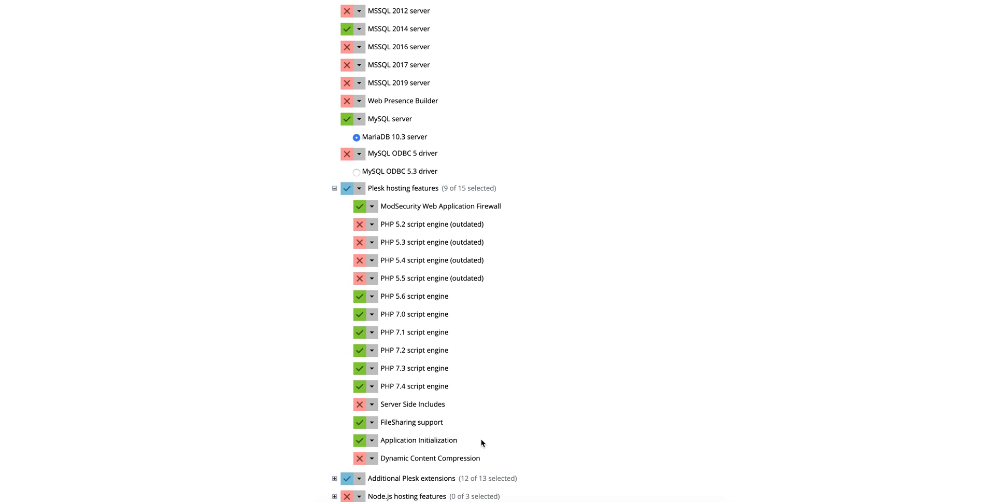
{"action": "scroll", "scroll_direction": "down", "scroll_amount": 3}
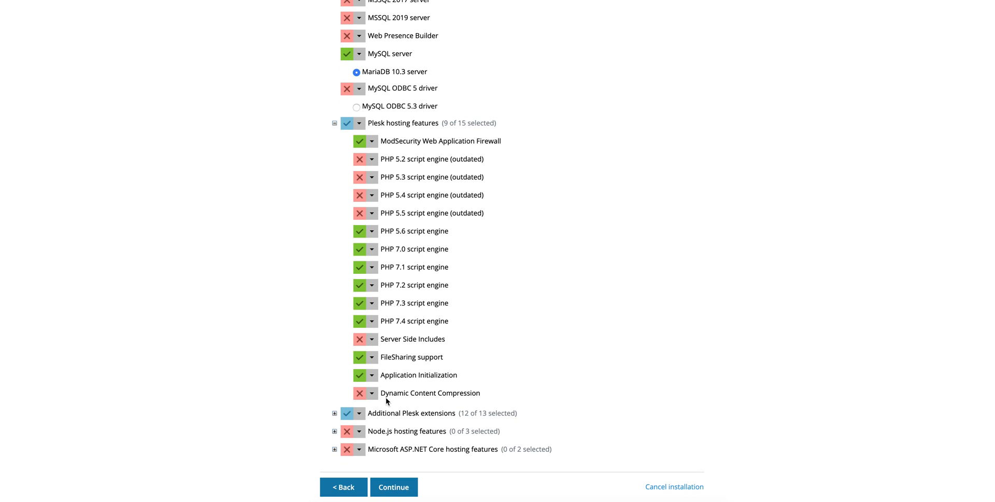
{"action": "left_click", "coordinate": [372, 393]}
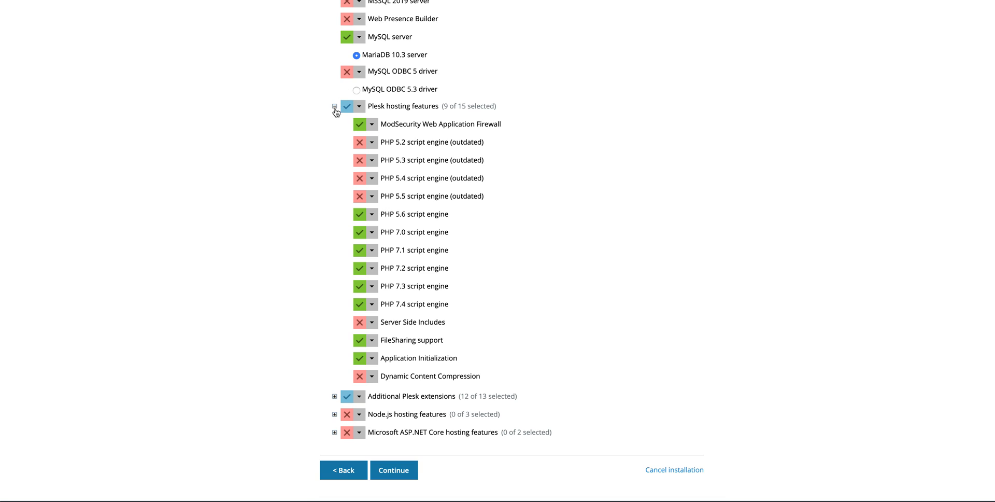
{"action": "left_click", "coordinate": [335, 106]}
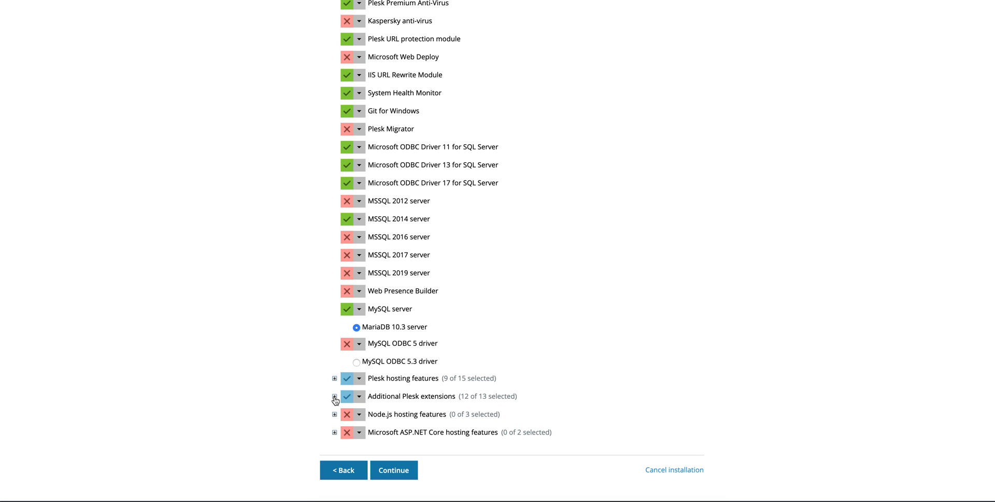
{"action": "left_click", "coordinate": [334, 395]}
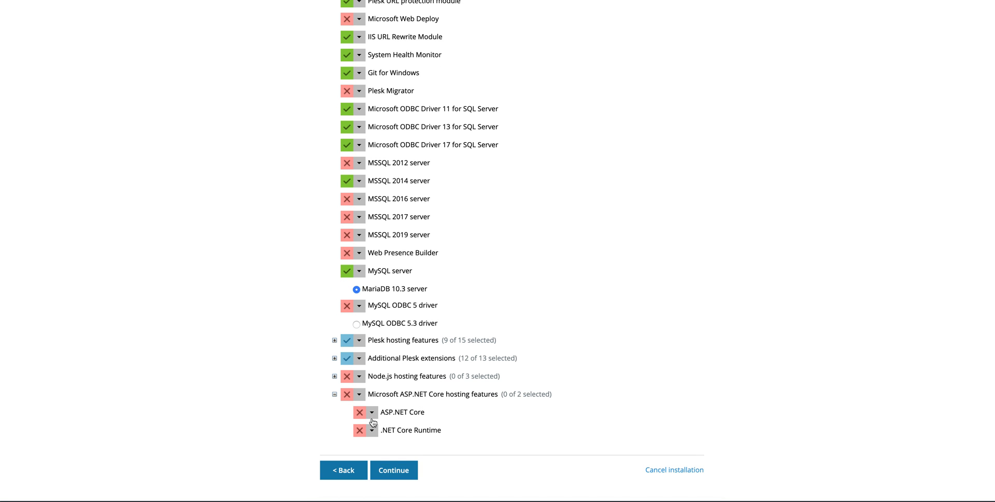
{"action": "mouse_move", "coordinate": [324, 398]}
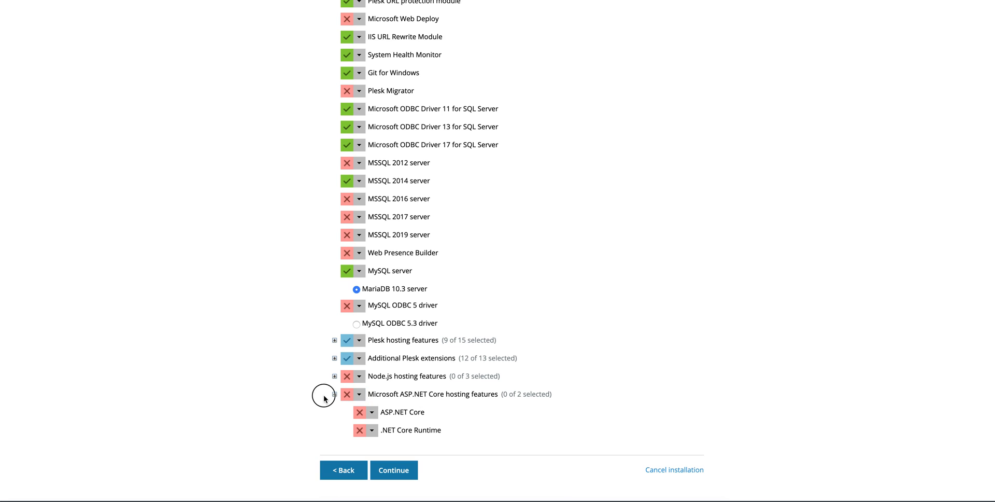
{"action": "left_click", "coordinate": [334, 394]}
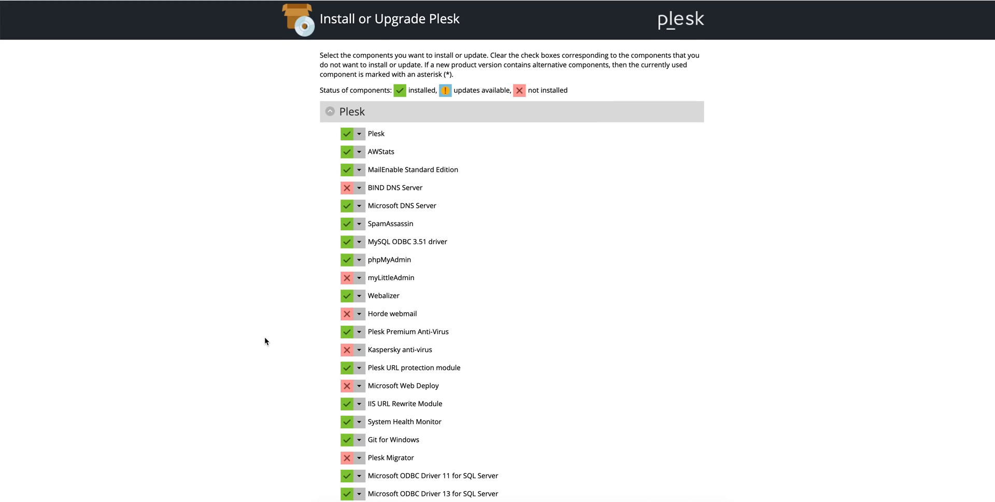
{"action": "scroll", "scroll_direction": "down", "scroll_amount": 3}
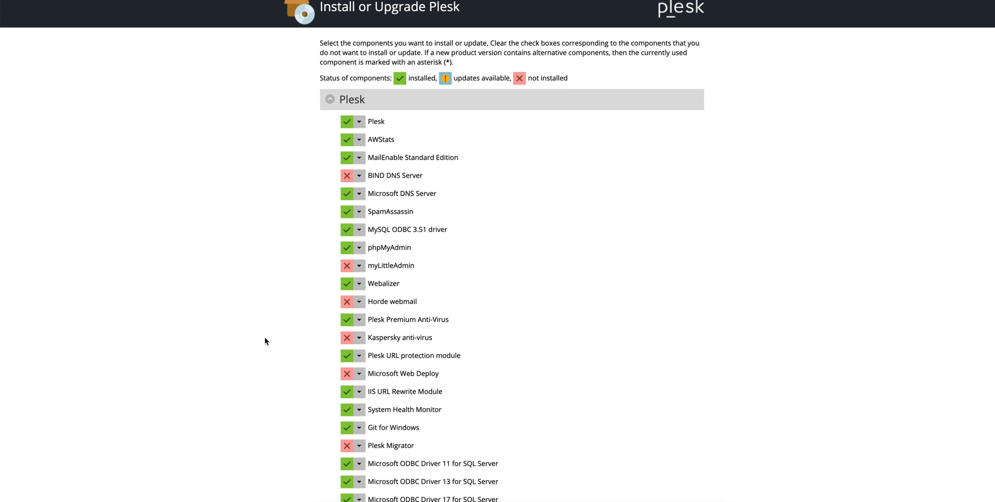
{"action": "scroll", "scroll_direction": "down", "scroll_amount": 3}
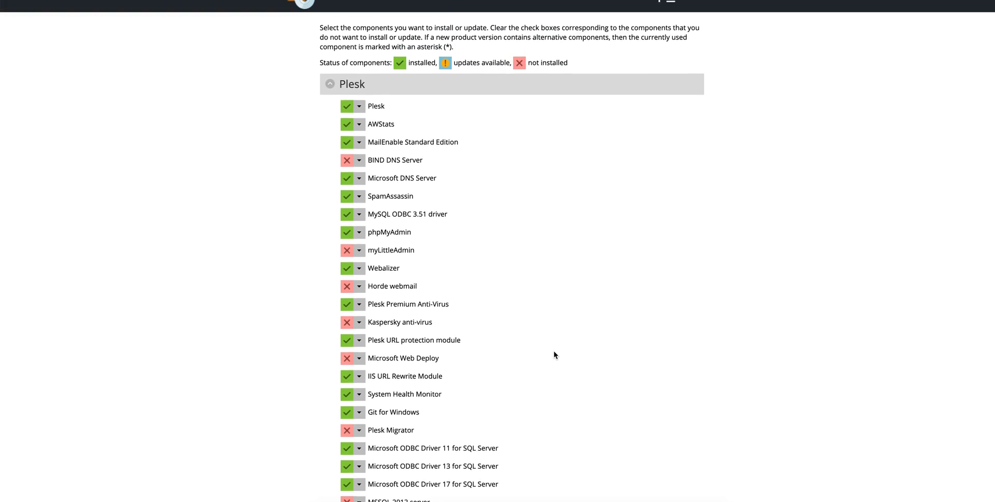
{"action": "scroll", "scroll_direction": "down", "scroll_amount": 3}
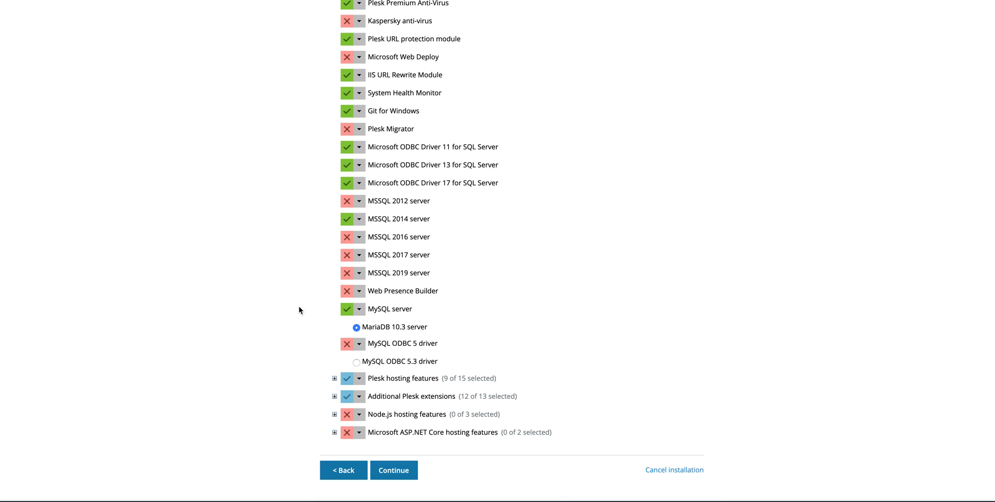
{"action": "mouse_move", "coordinate": [292, 340]}
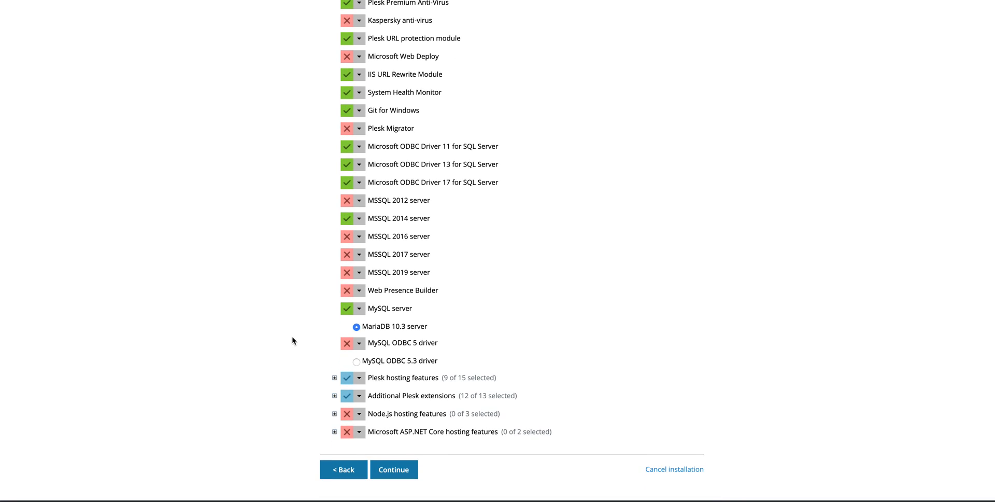
Step: Mark the outdated PHP 5.5 script engine for installation under Plesk hosting features
{"action": "left_click", "coordinate": [335, 379]}
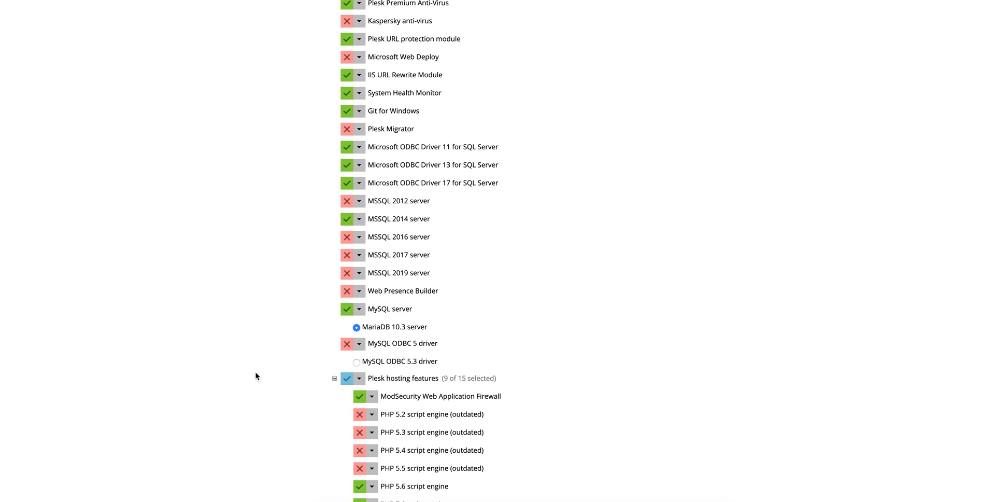
{"action": "scroll", "scroll_direction": "down", "scroll_amount": 3}
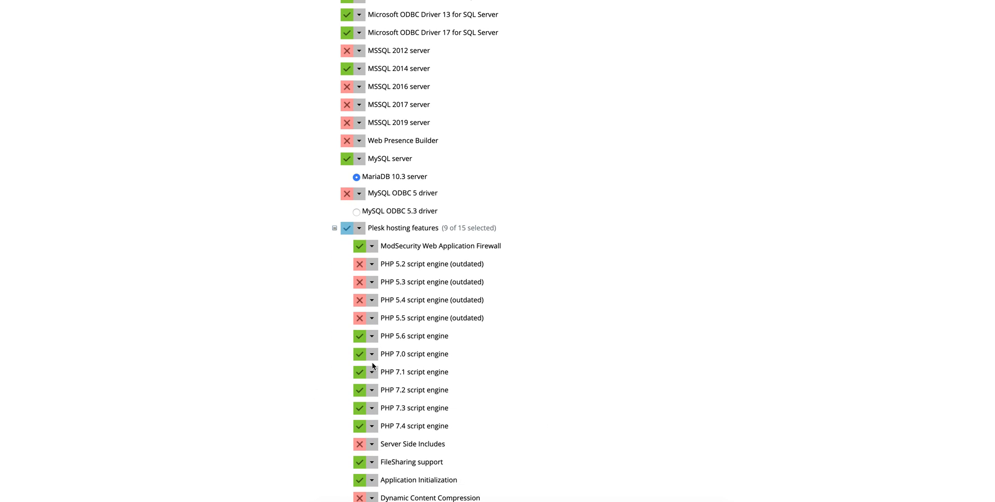
{"action": "mouse_move", "coordinate": [327, 342]}
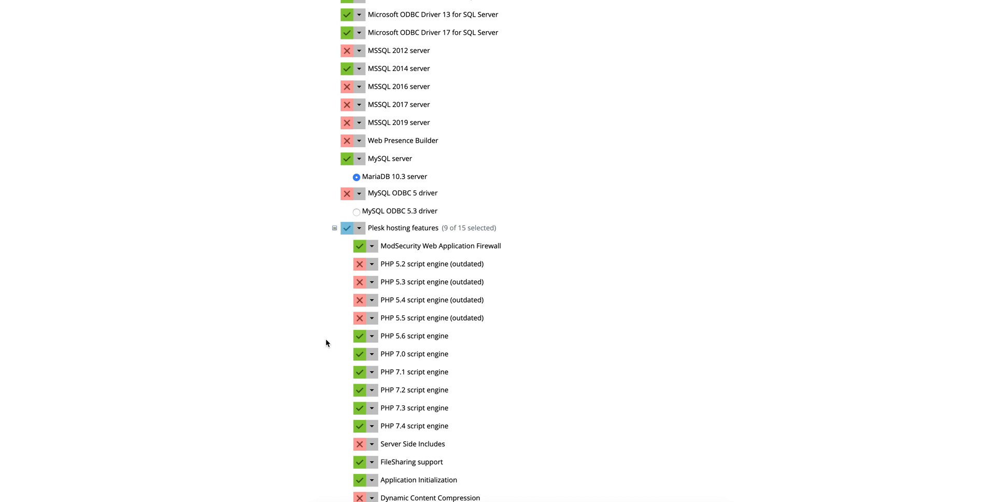
{"action": "scroll", "scroll_direction": "down", "scroll_amount": 3}
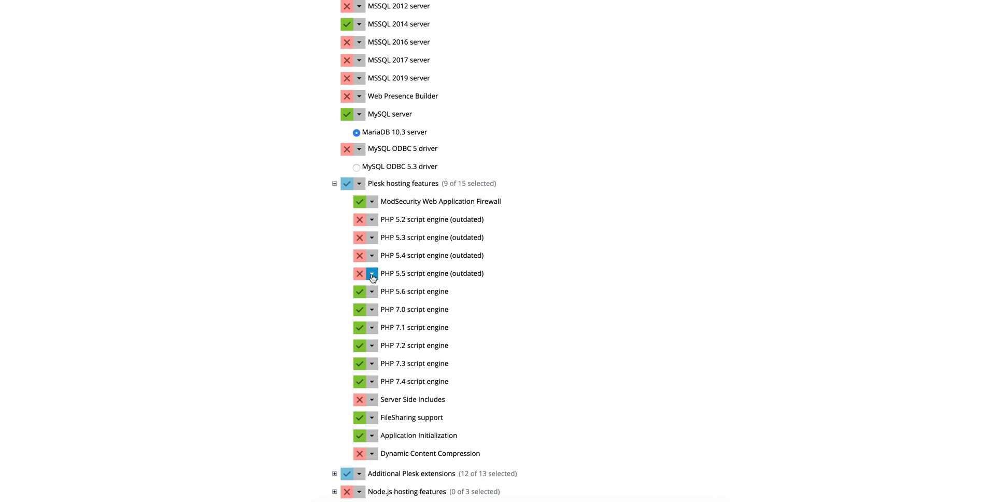
{"action": "left_click", "coordinate": [359, 272]}
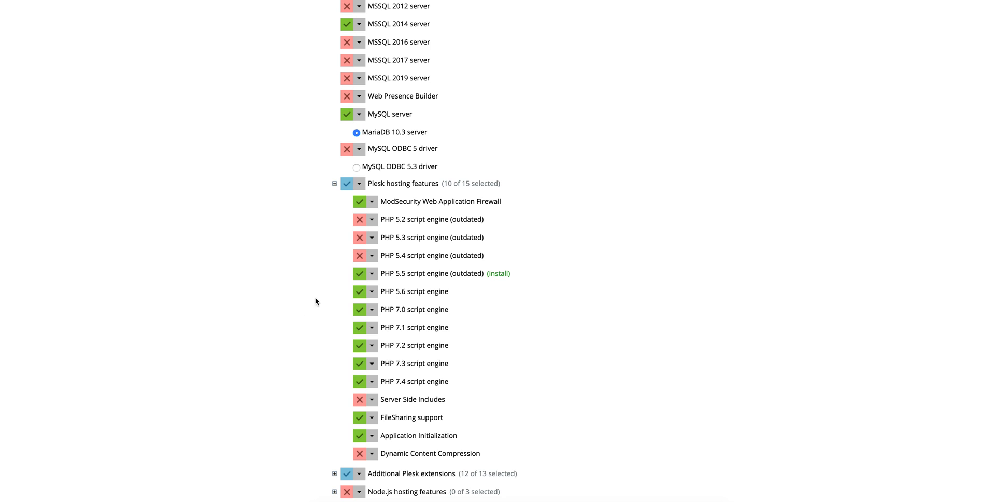
Step: Continue so the installer applies the change and reports success
{"action": "scroll", "scroll_direction": "down", "scroll_amount": 3}
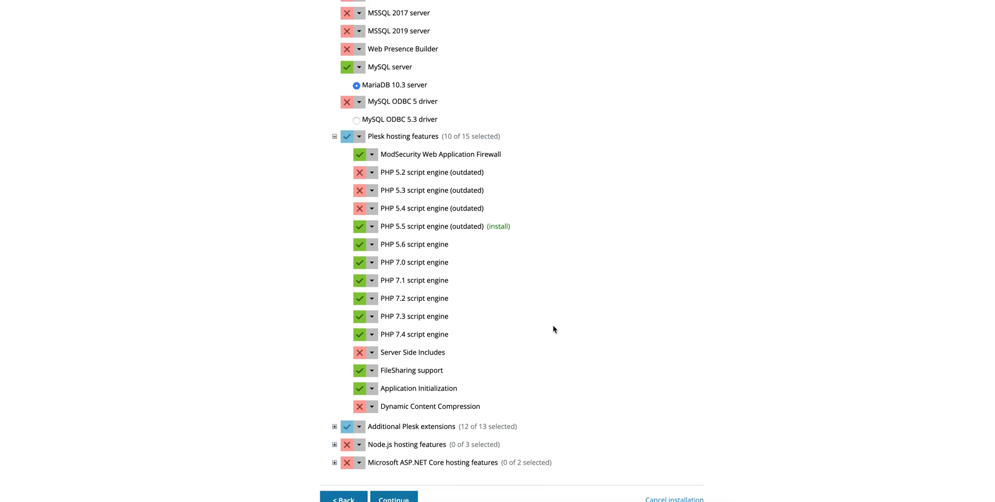
{"action": "scroll", "scroll_direction": "down", "scroll_amount": 3}
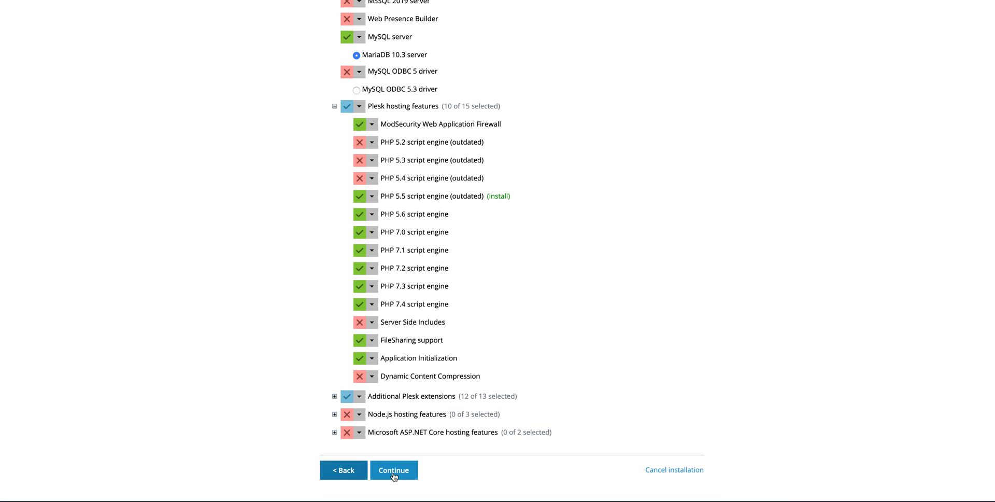
{"action": "mouse_move", "coordinate": [686, 323]}
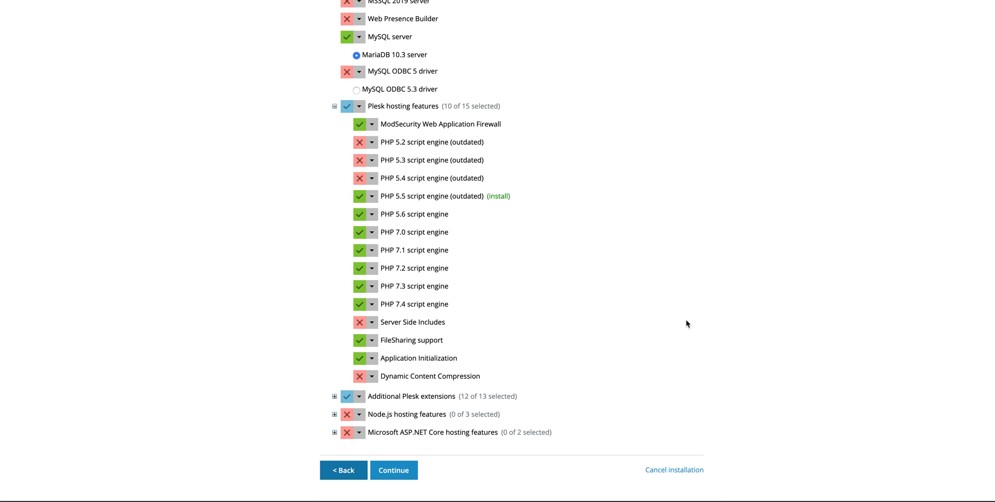
{"action": "left_click", "coordinate": [394, 469]}
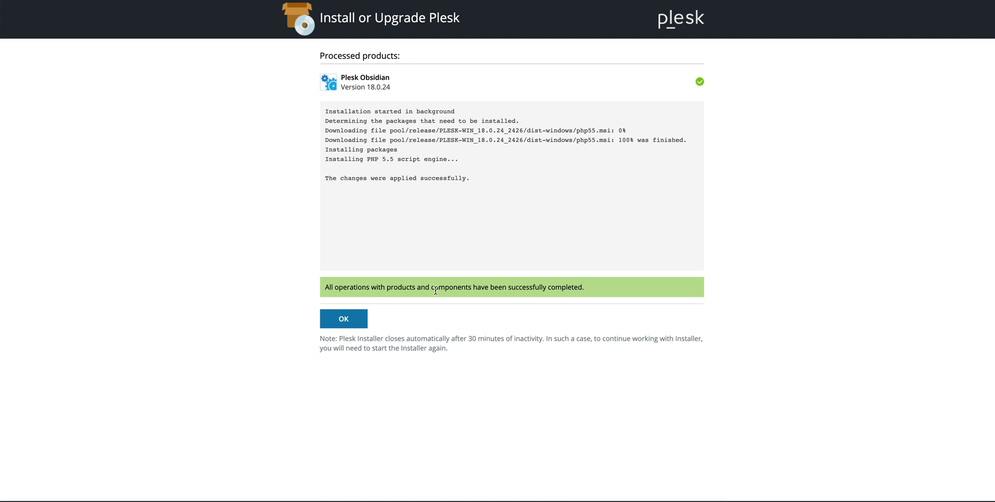
{"action": "mouse_move", "coordinate": [573, 295]}
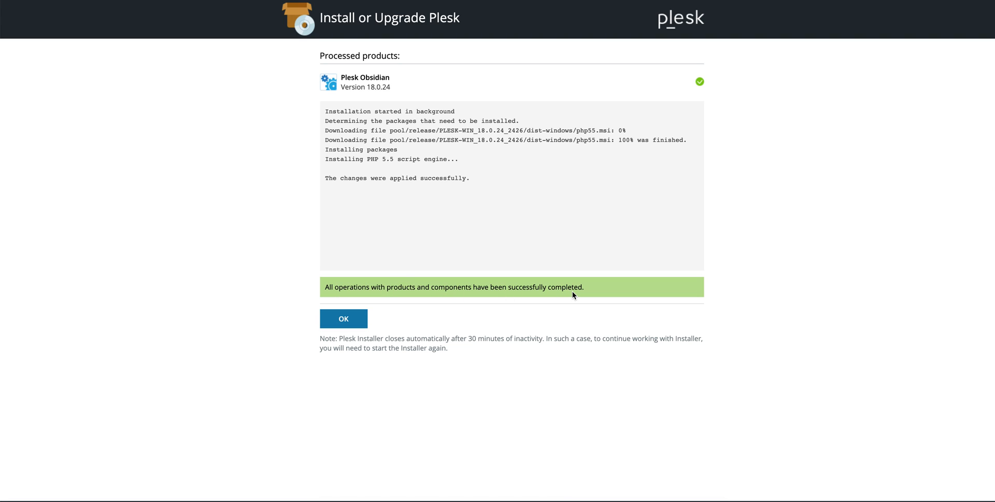
{"action": "mouse_move", "coordinate": [266, 308]}
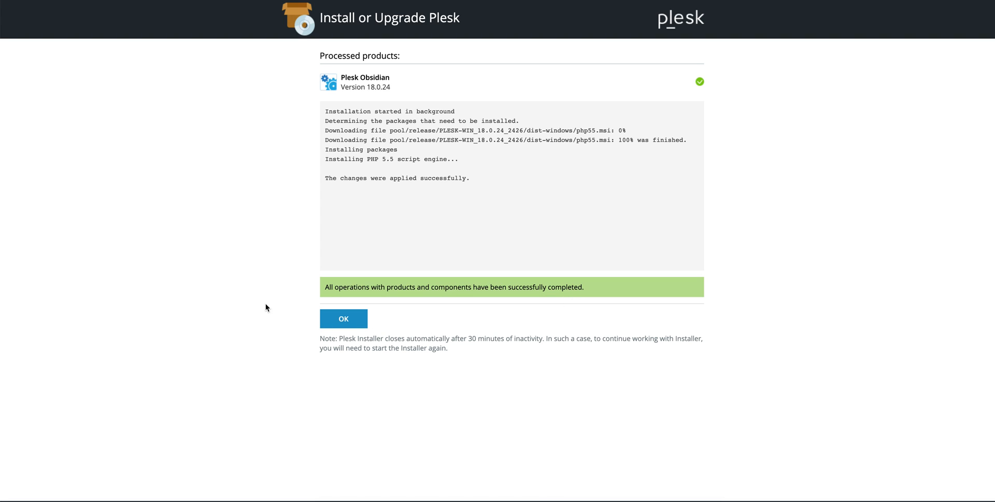
{"action": "mouse_move", "coordinate": [277, 300]}
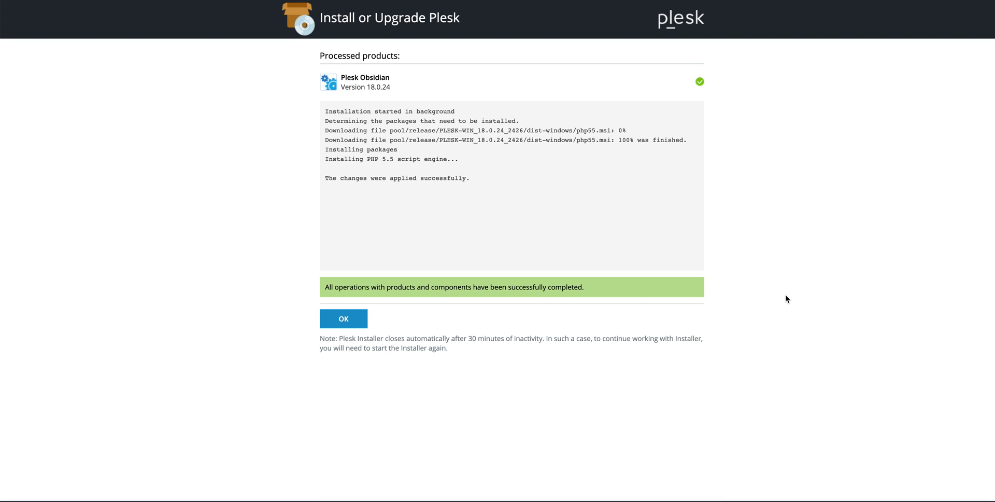
{"action": "mouse_move", "coordinate": [443, 282]}
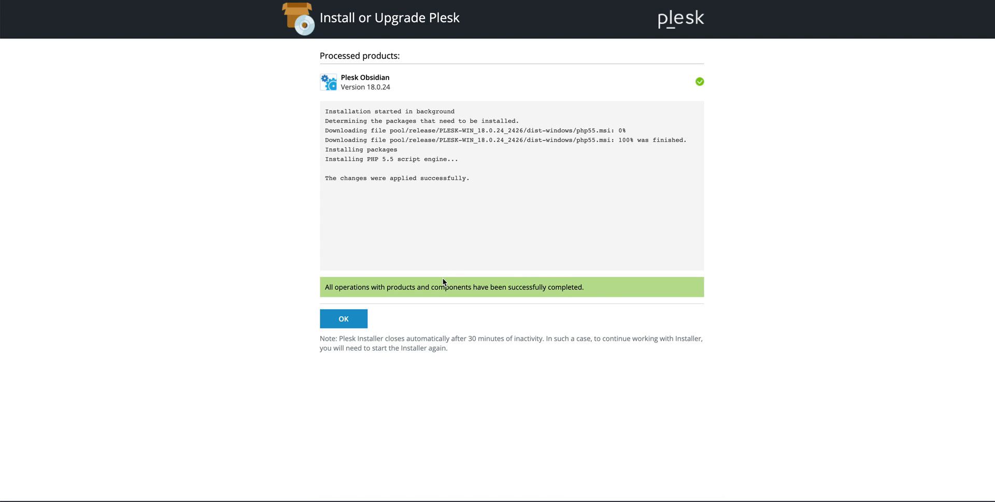
Step: Acknowledge the finished install and reopen the Updates tool summary for Plesk Obsidian 18.0.24
{"action": "left_click", "coordinate": [343, 318]}
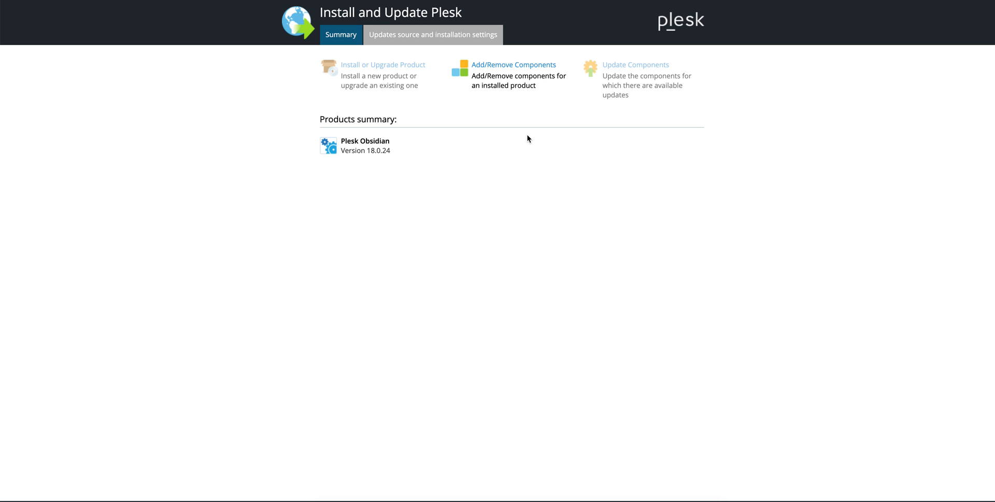
{"action": "mouse_move", "coordinate": [510, 86]}
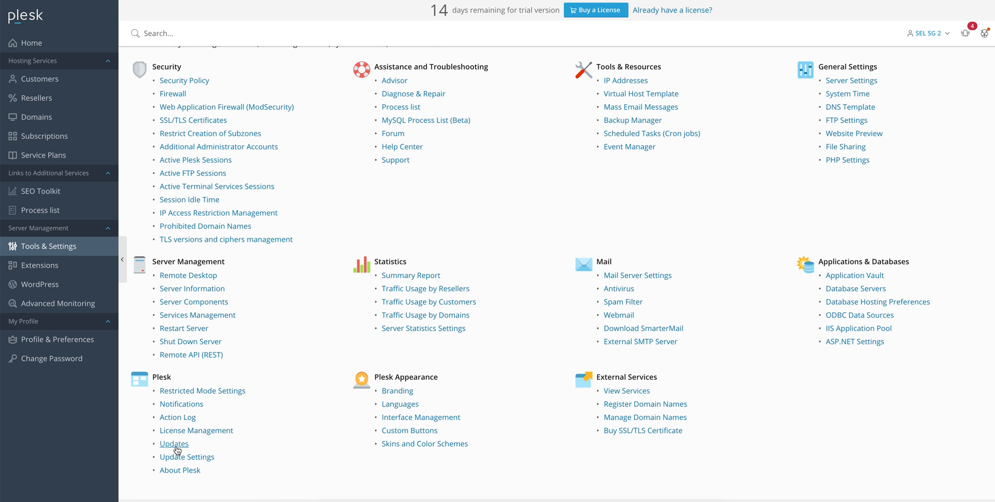
{"action": "left_click", "coordinate": [174, 444]}
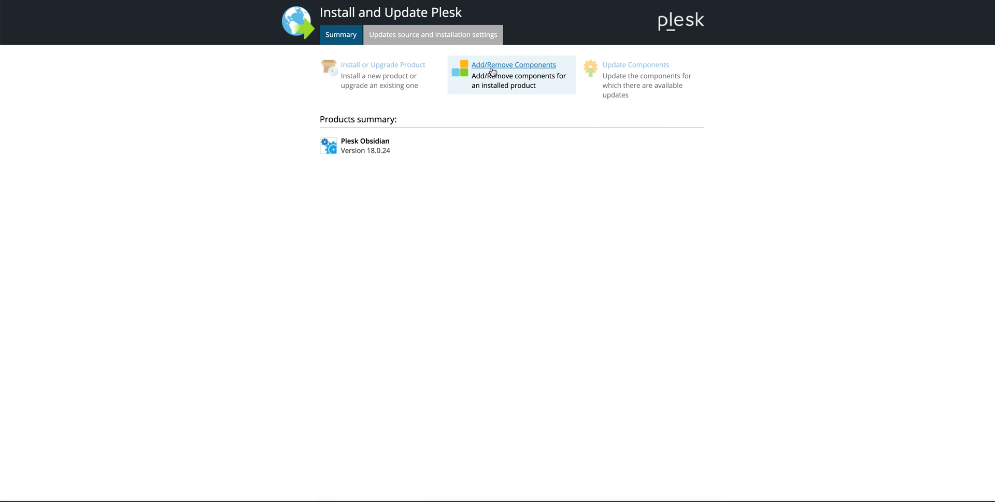
{"action": "mouse_move", "coordinate": [546, 70]}
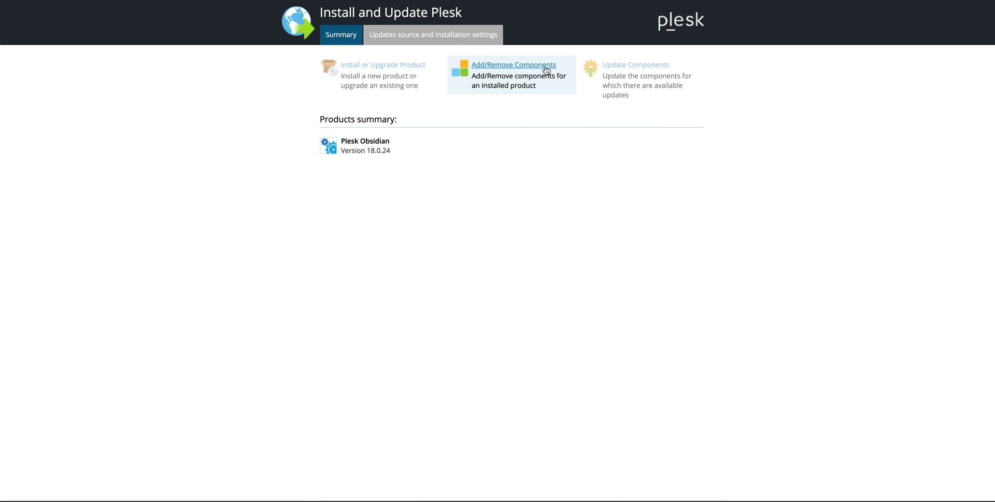
{"action": "mouse_move", "coordinate": [239, 217]}
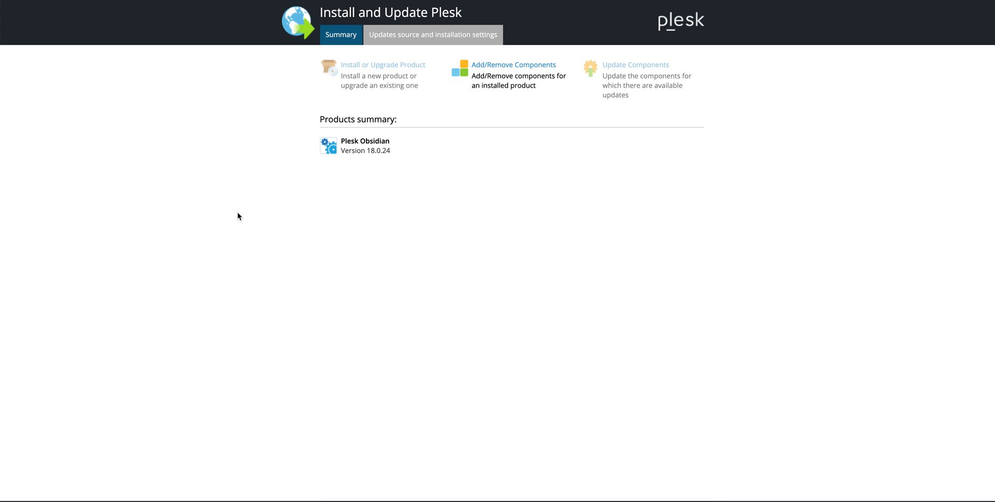
Step: Mark AWStats for removal in the Add/Remove Components list
{"action": "left_click", "coordinate": [513, 64]}
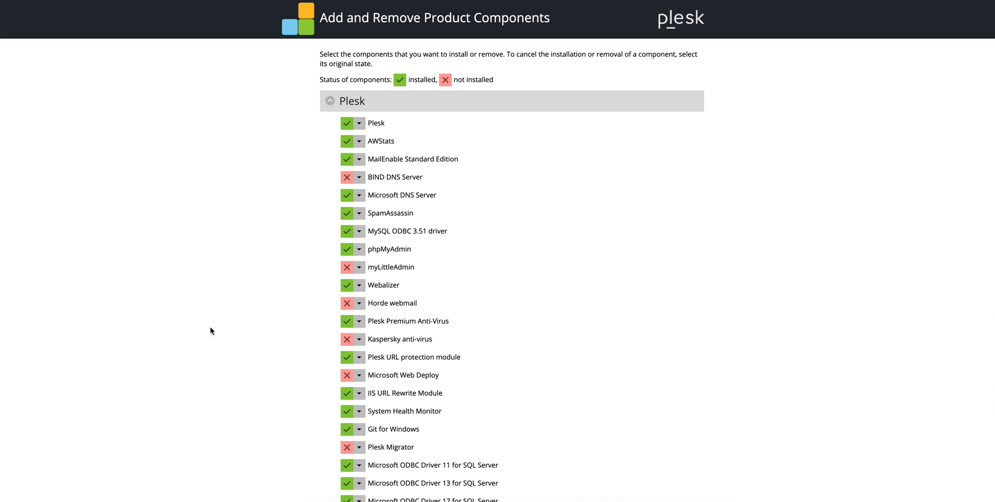
{"action": "scroll", "scroll_direction": "down", "scroll_amount": 3}
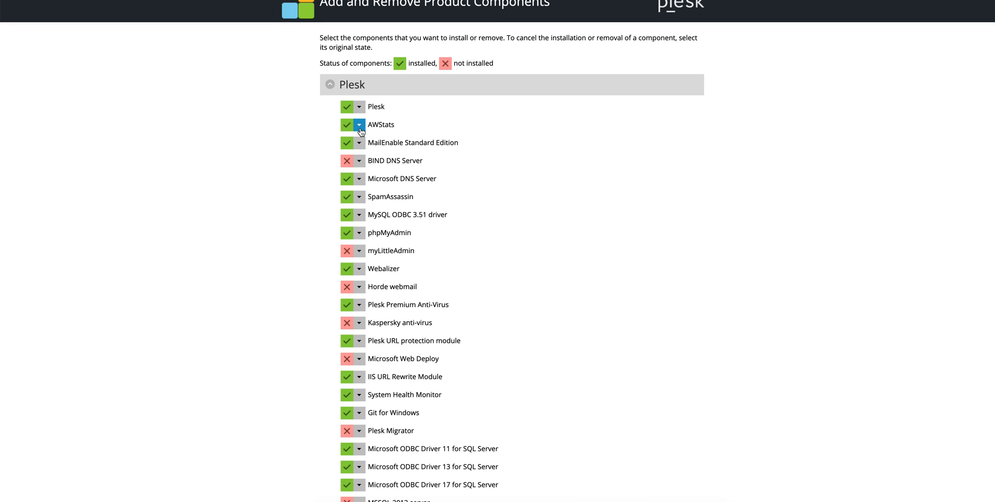
{"action": "left_click", "coordinate": [359, 124]}
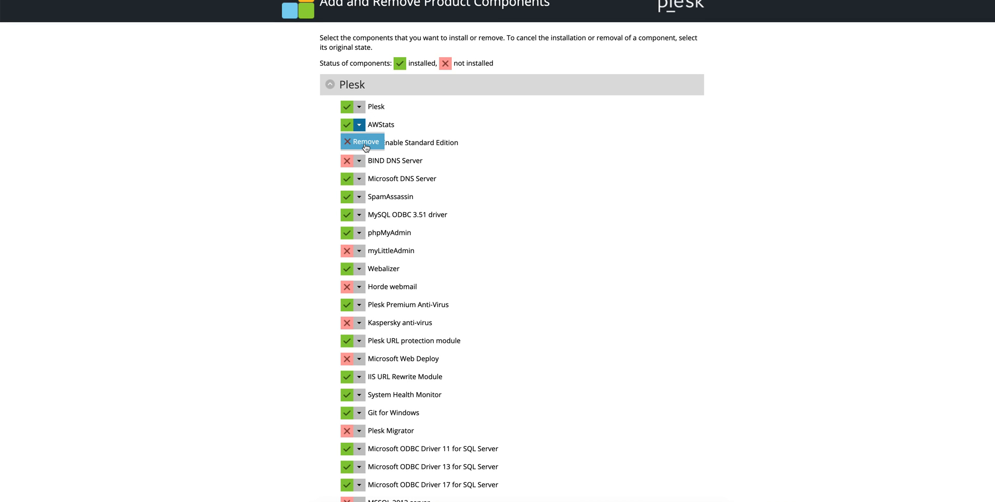
{"action": "left_click", "coordinate": [365, 141]}
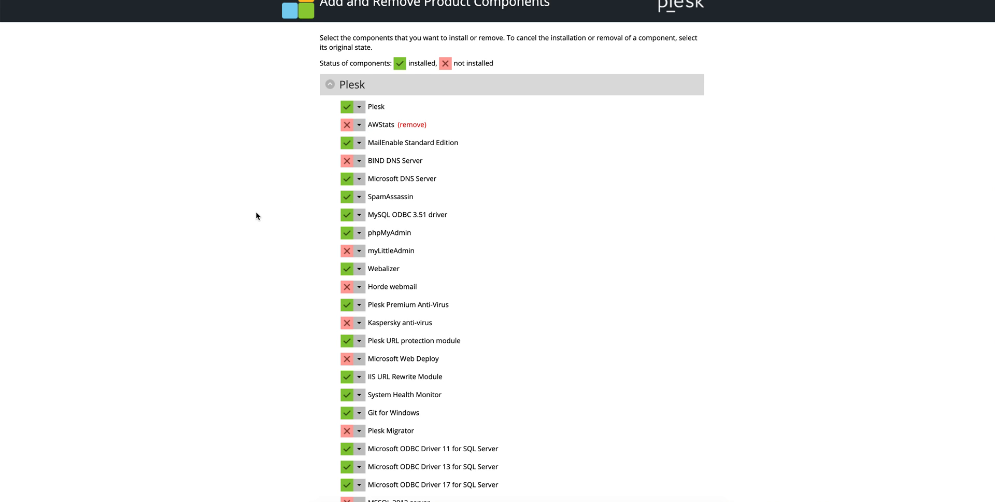
Step: Mark MSSQL 2016 server for installation
{"action": "scroll", "scroll_direction": "down", "scroll_amount": 3}
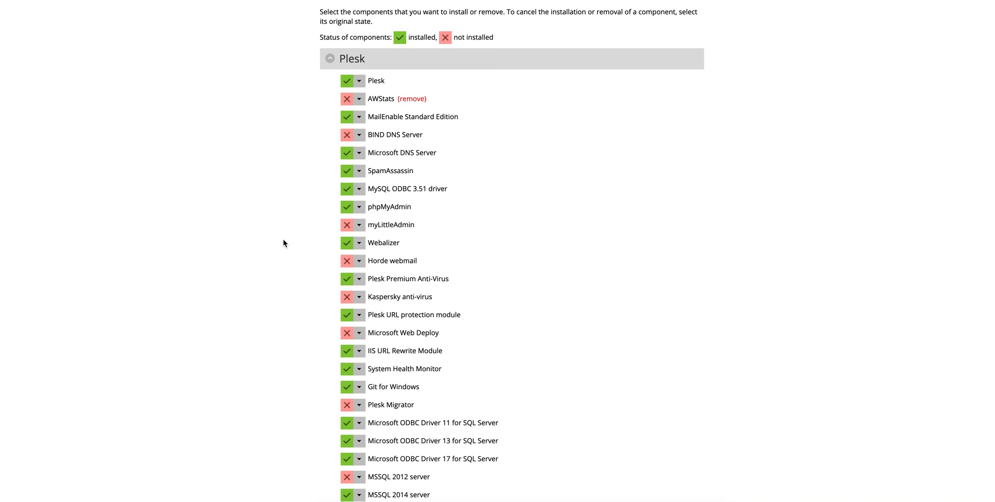
{"action": "scroll", "scroll_direction": "down", "scroll_amount": 3}
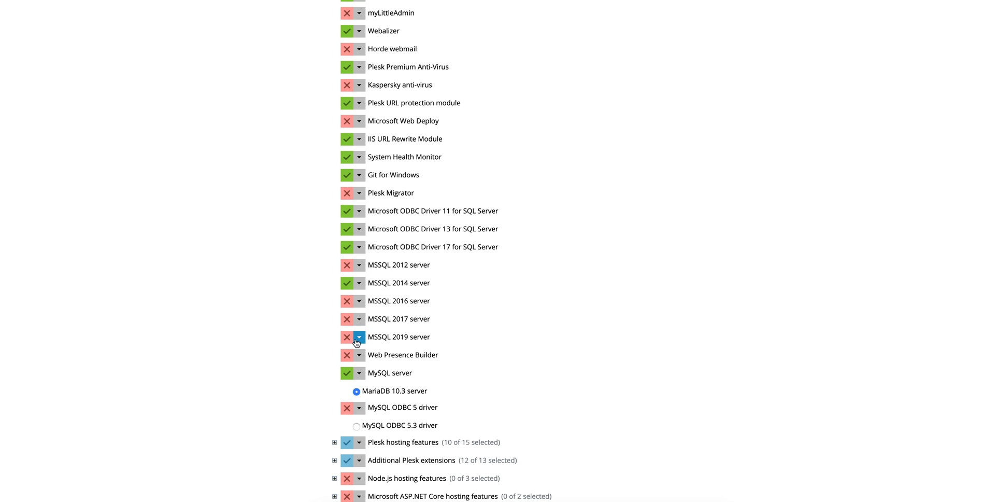
{"action": "left_click", "coordinate": [358, 301]}
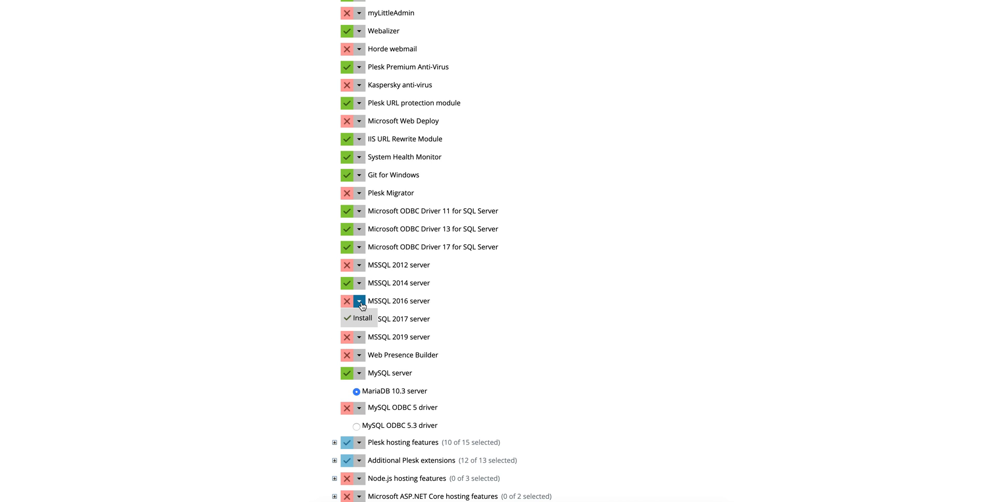
{"action": "left_click", "coordinate": [362, 318]}
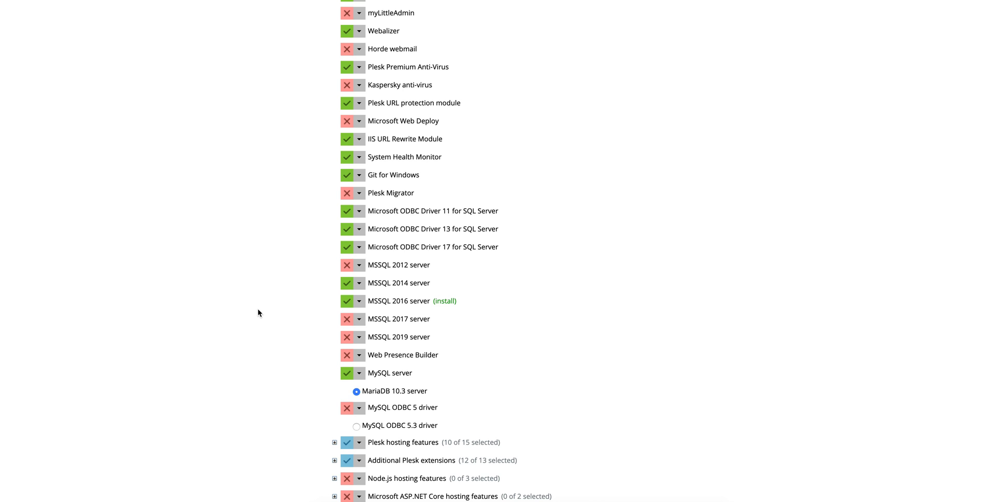
Step: Mark the PHP 5.5 script engine for removal
{"action": "scroll", "scroll_direction": "down", "scroll_amount": 3}
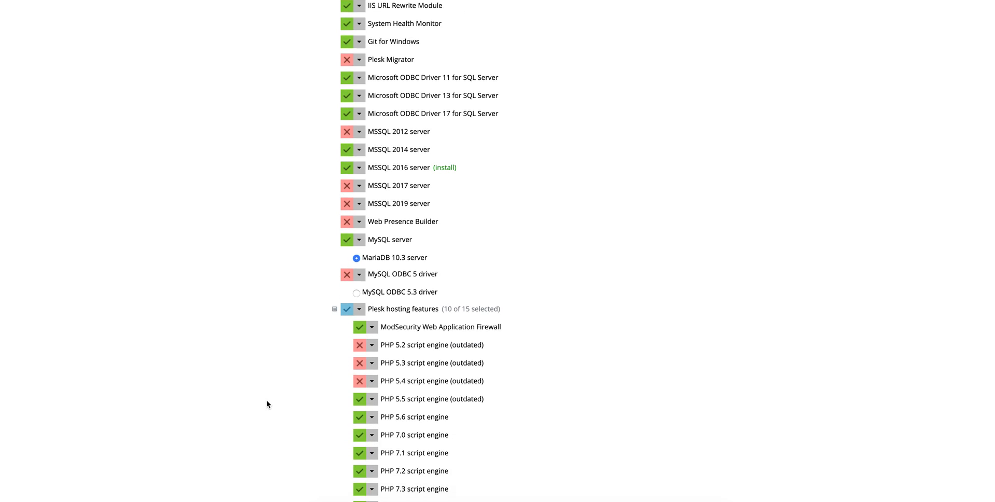
{"action": "scroll", "scroll_direction": "down", "scroll_amount": 3}
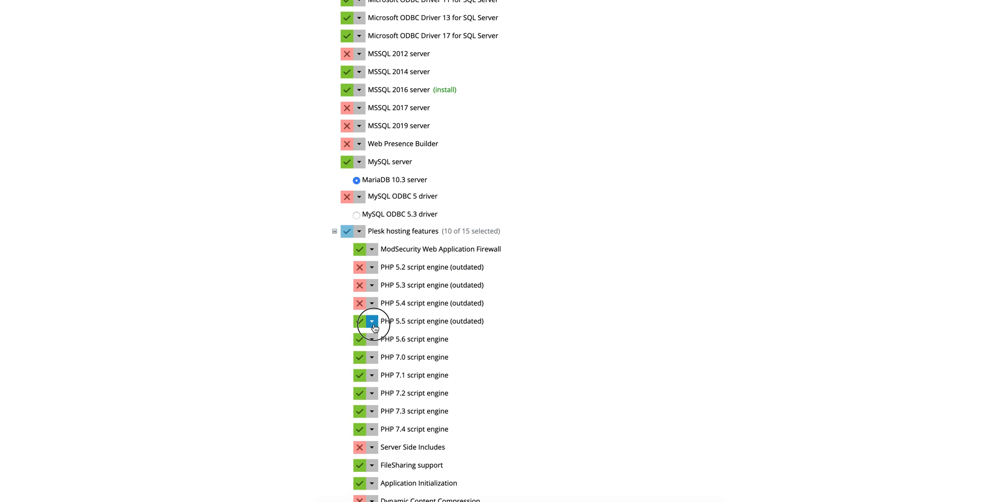
{"action": "left_click", "coordinate": [360, 320]}
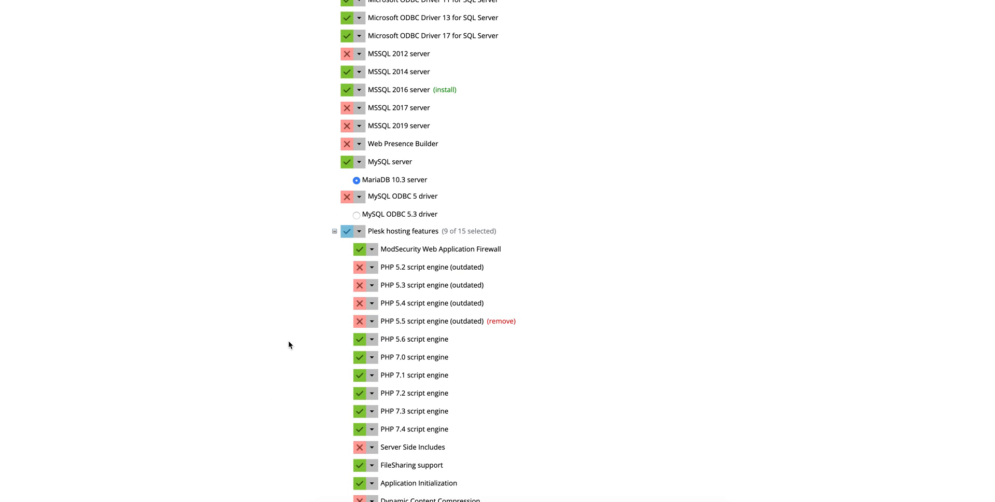
{"action": "scroll", "scroll_direction": "down", "scroll_amount": 3}
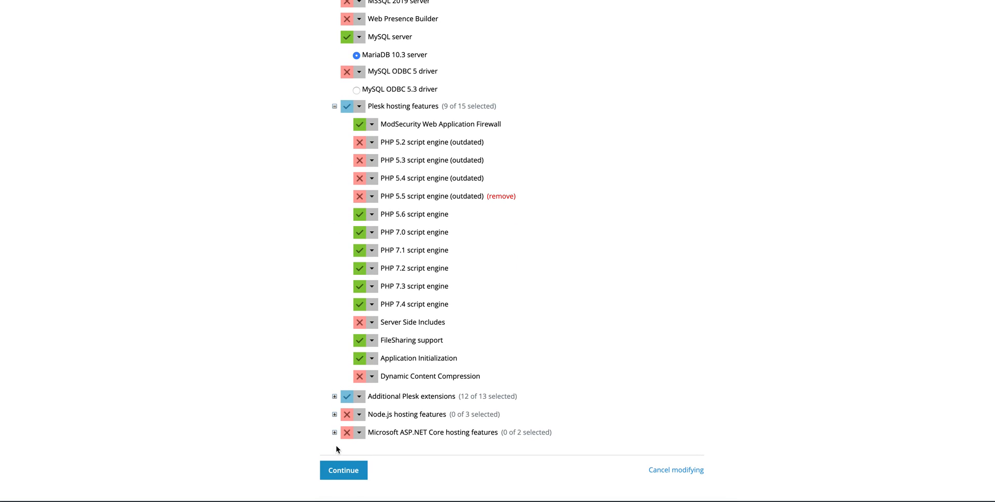
{"action": "mouse_move", "coordinate": [266, 392]}
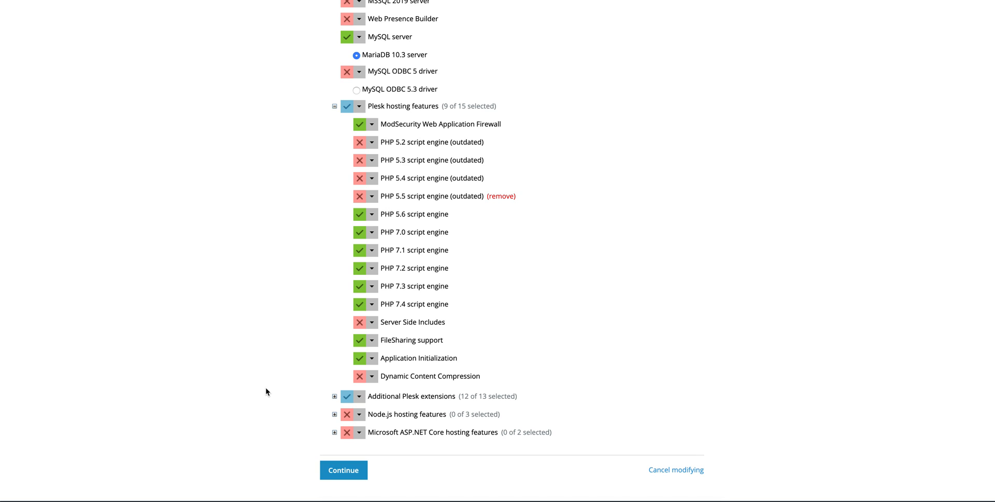
Step: Continue so the log shows AWStats uninstalling and MSSQL 2016 server installing
{"action": "left_click", "coordinate": [343, 469]}
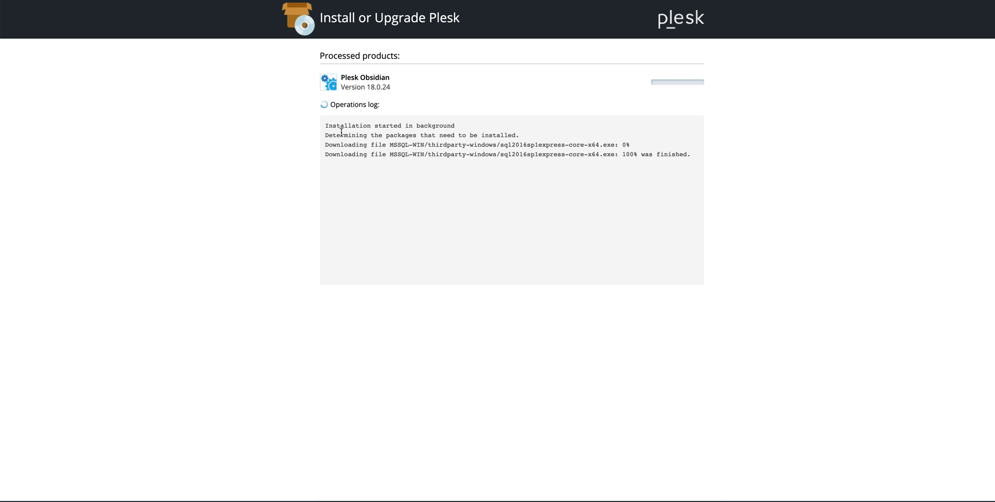
{"action": "mouse_move", "coordinate": [366, 103]}
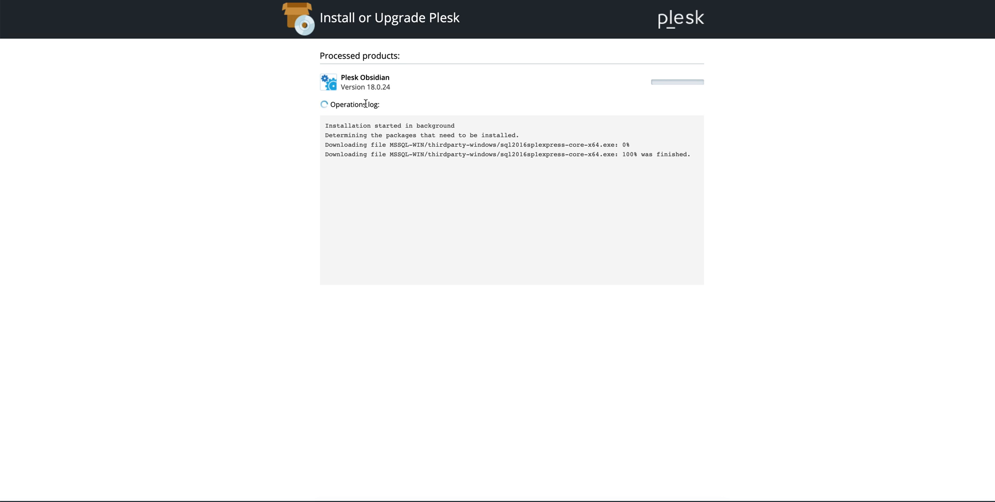
{"action": "mouse_move", "coordinate": [441, 101]}
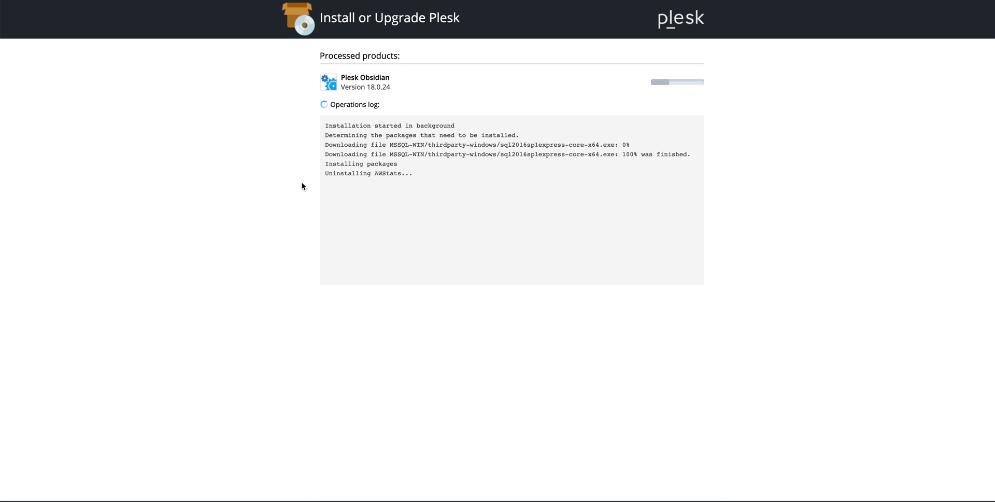
{"action": "mouse_move", "coordinate": [382, 175]}
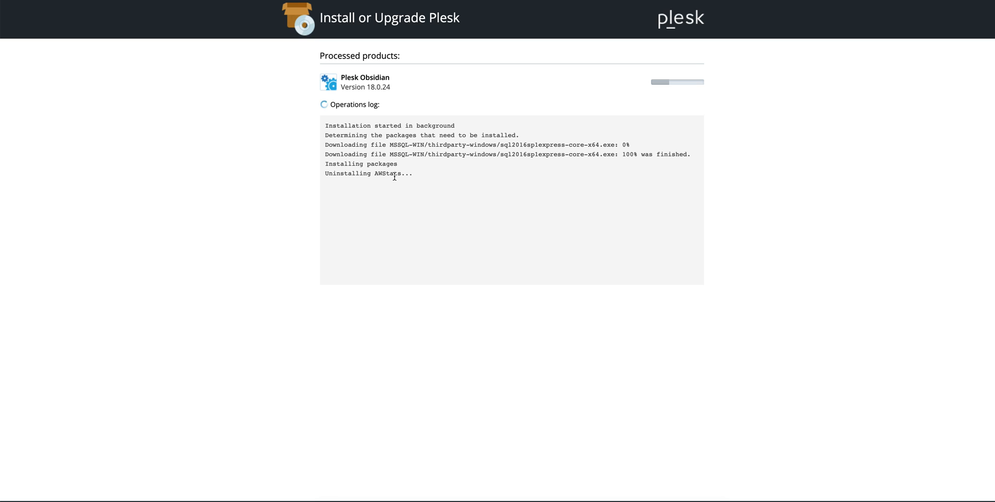
{"action": "mouse_move", "coordinate": [488, 163]}
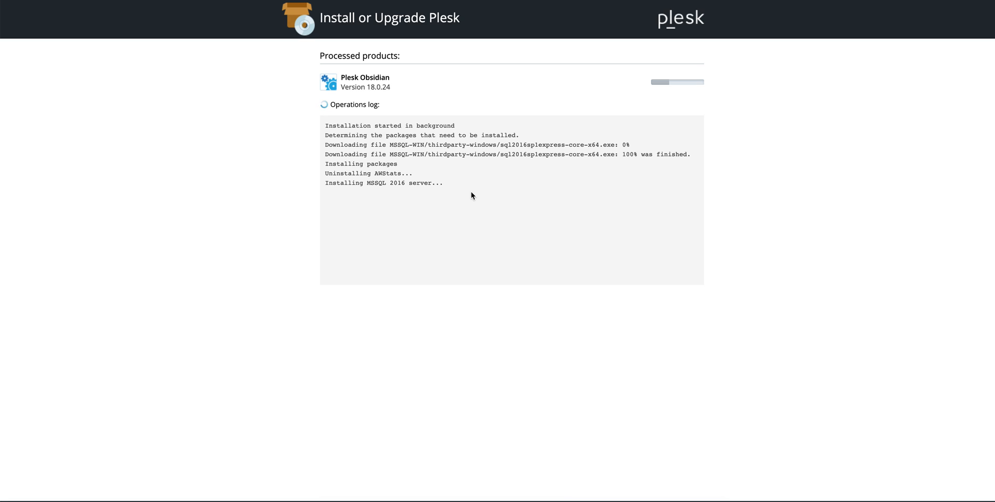
{"action": "mouse_move", "coordinate": [441, 192]}
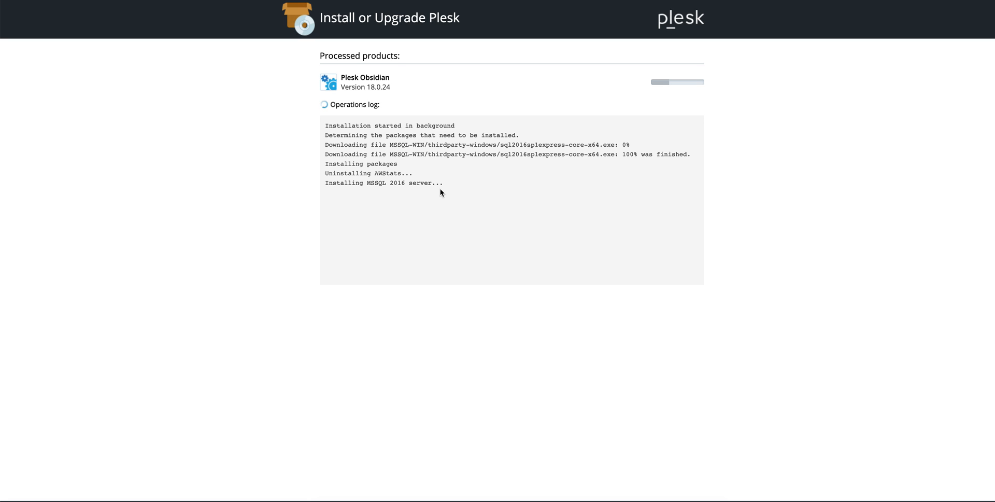
{"action": "mouse_move", "coordinate": [745, 164]}
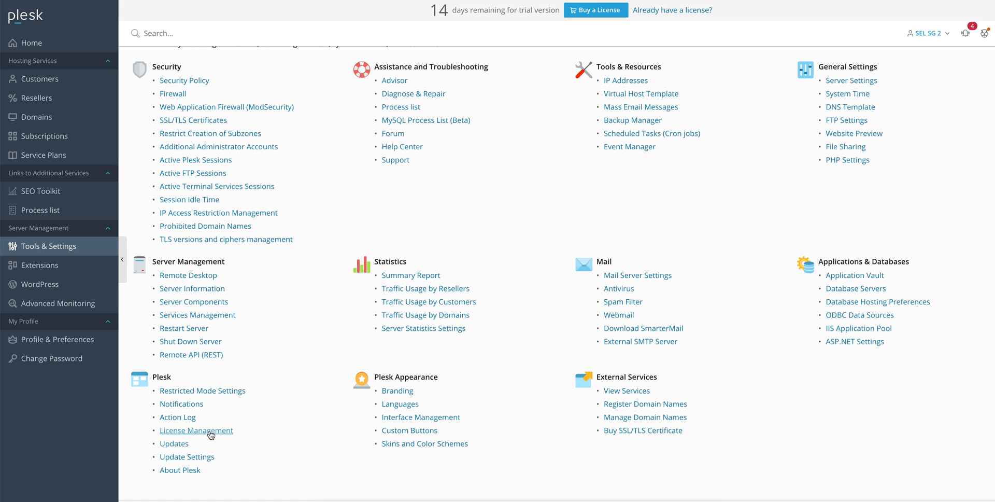
{"action": "mouse_move", "coordinate": [38, 246]}
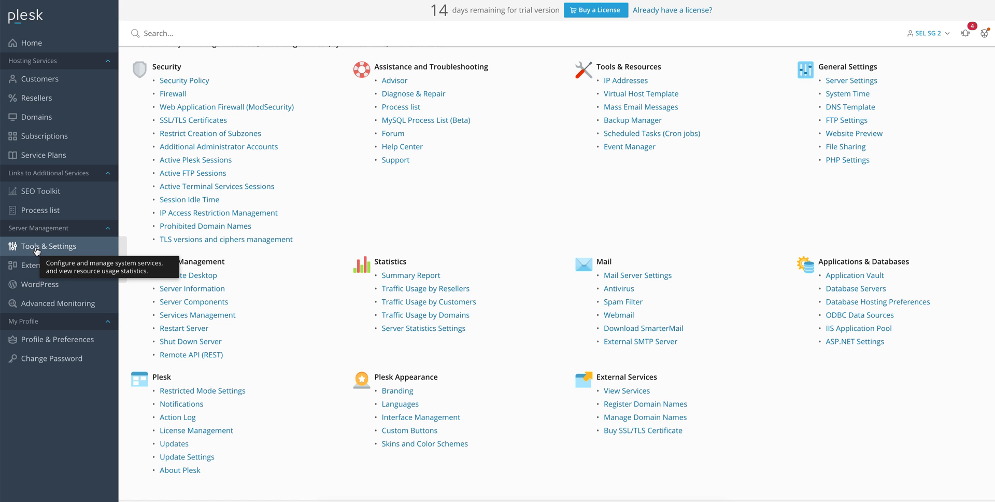
{"action": "mouse_move", "coordinate": [322, 260]}
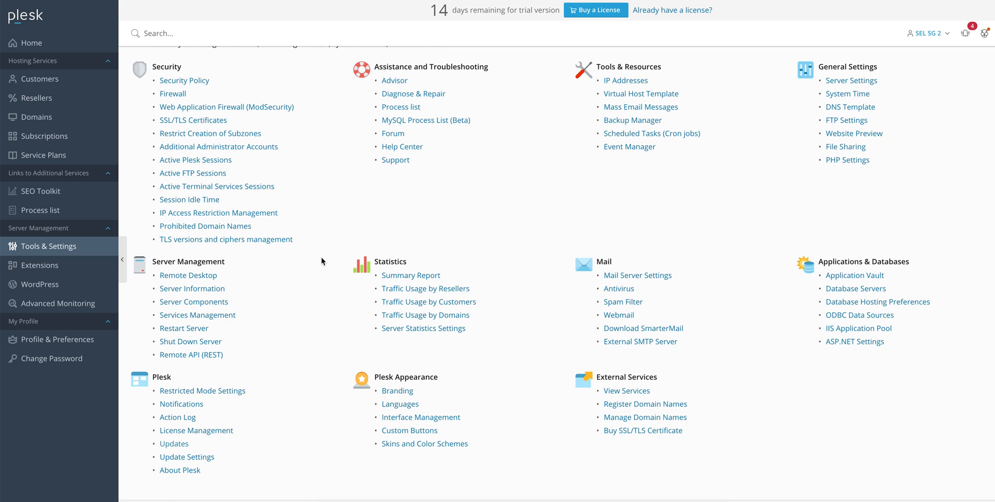
{"action": "mouse_move", "coordinate": [45, 246]}
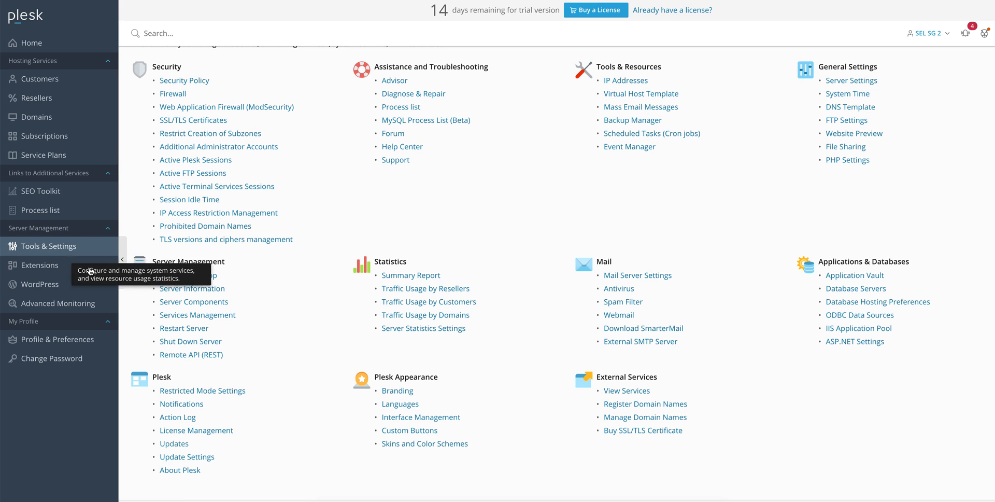
{"action": "mouse_move", "coordinate": [388, 357]}
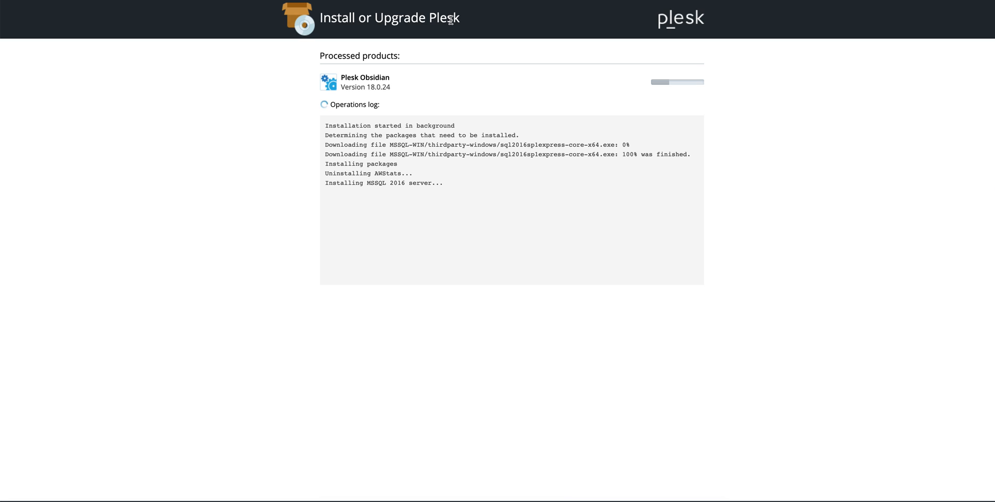
{"action": "mouse_move", "coordinate": [318, 173]}
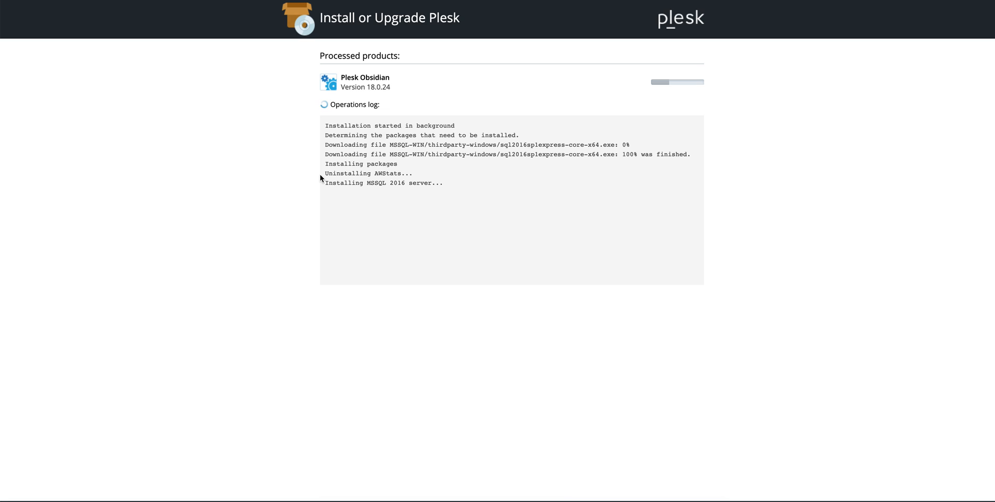
{"action": "mouse_move", "coordinate": [762, 249]}
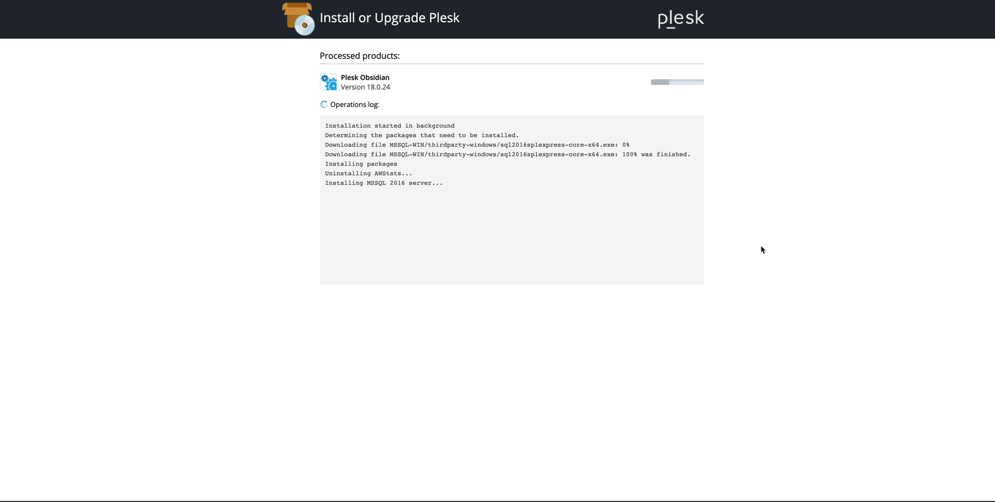
{"action": "mouse_move", "coordinate": [359, 208]}
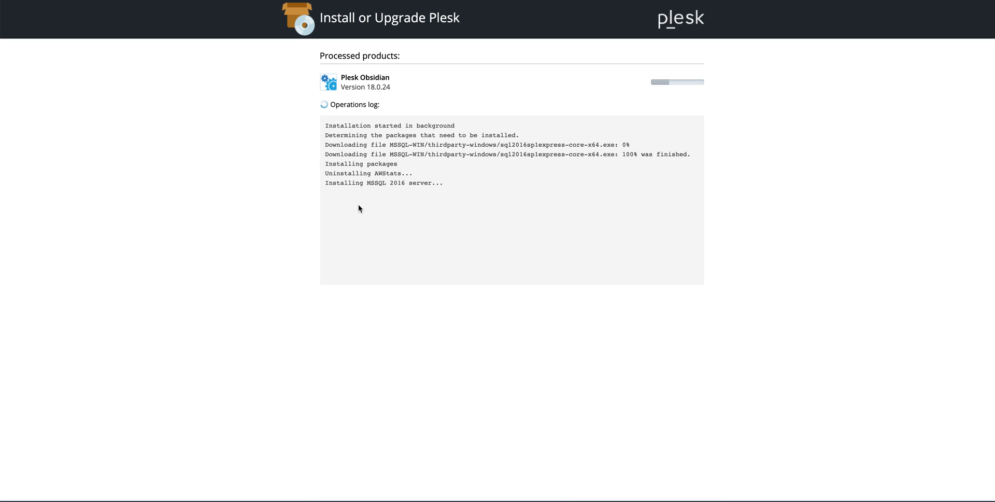